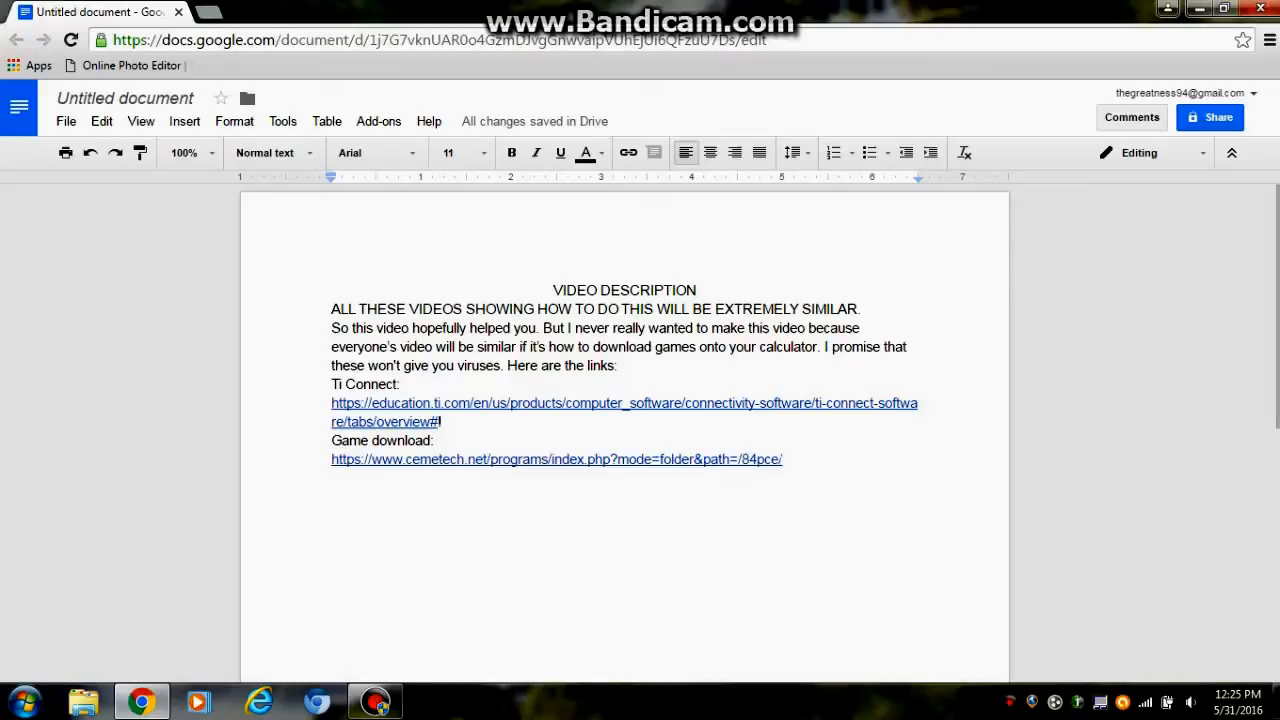
- Join the Cemetech link to the 'Game download:' line and open the TI Connect link
{"action": "left_click", "coordinate": [556, 459]}
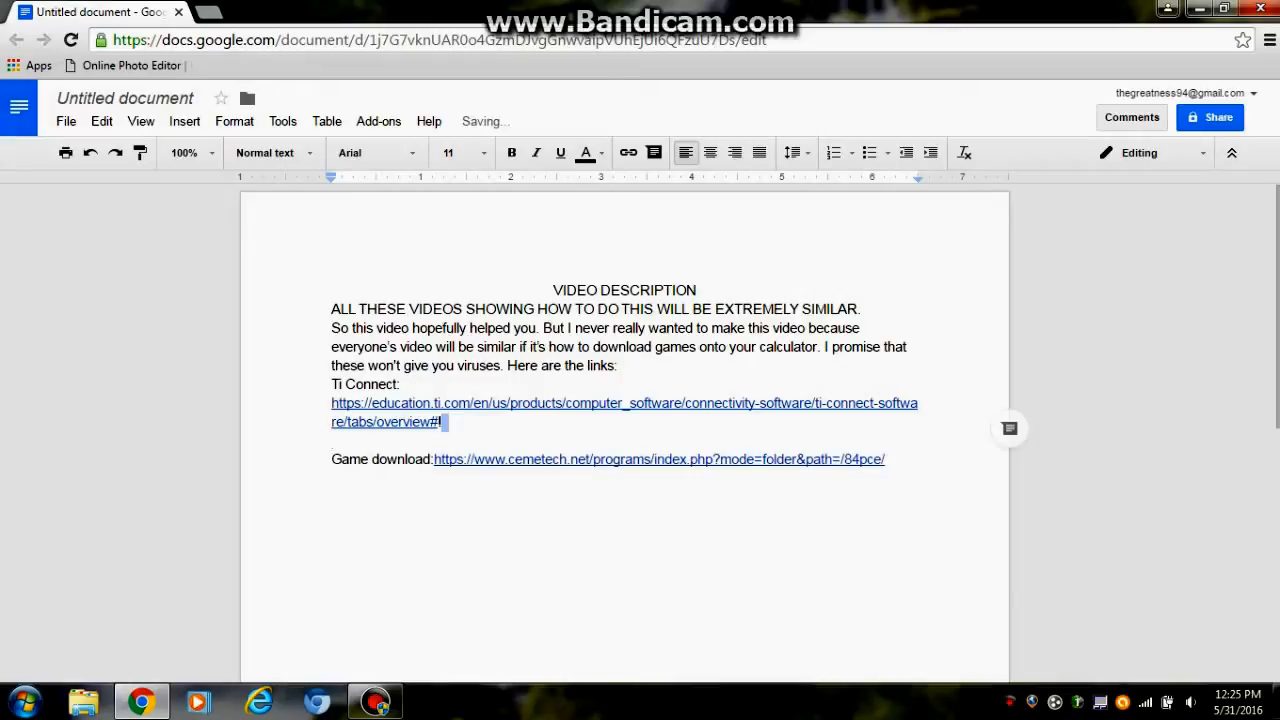
{"action": "left_click_drag", "start_coordinate": [331, 403], "coordinate": [440, 421]}
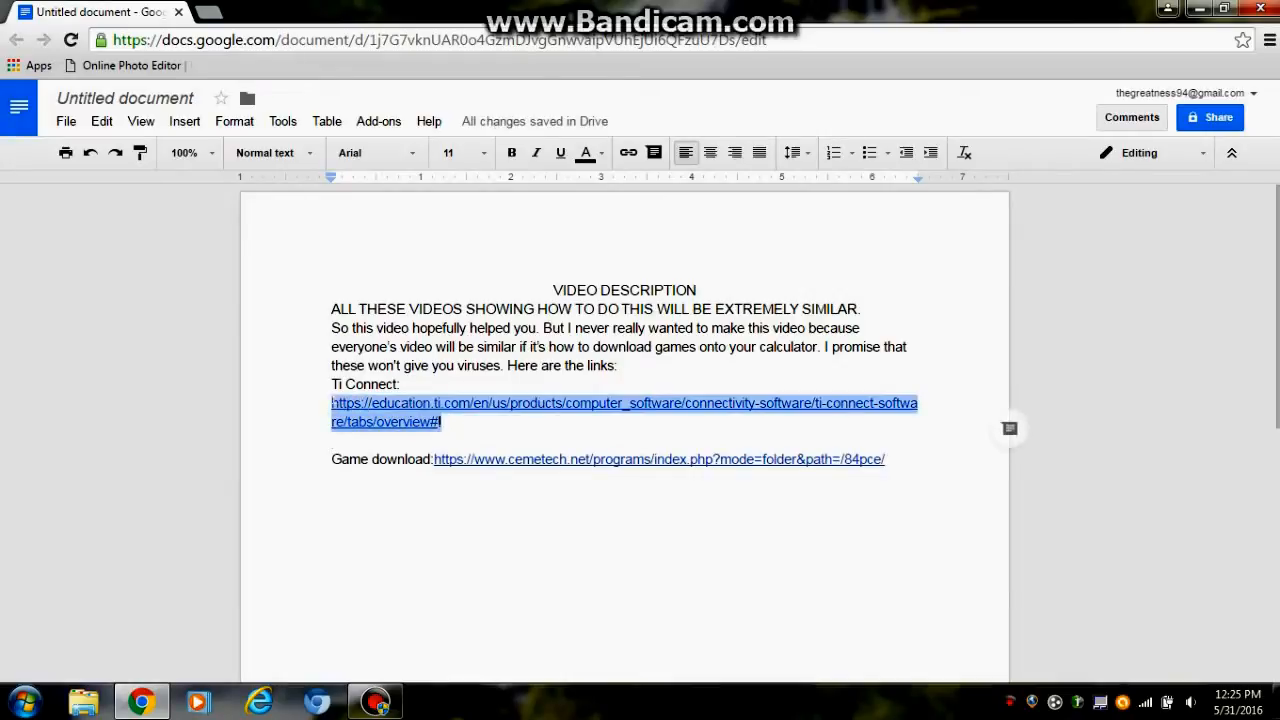
{"action": "left_click", "coordinate": [443, 421]}
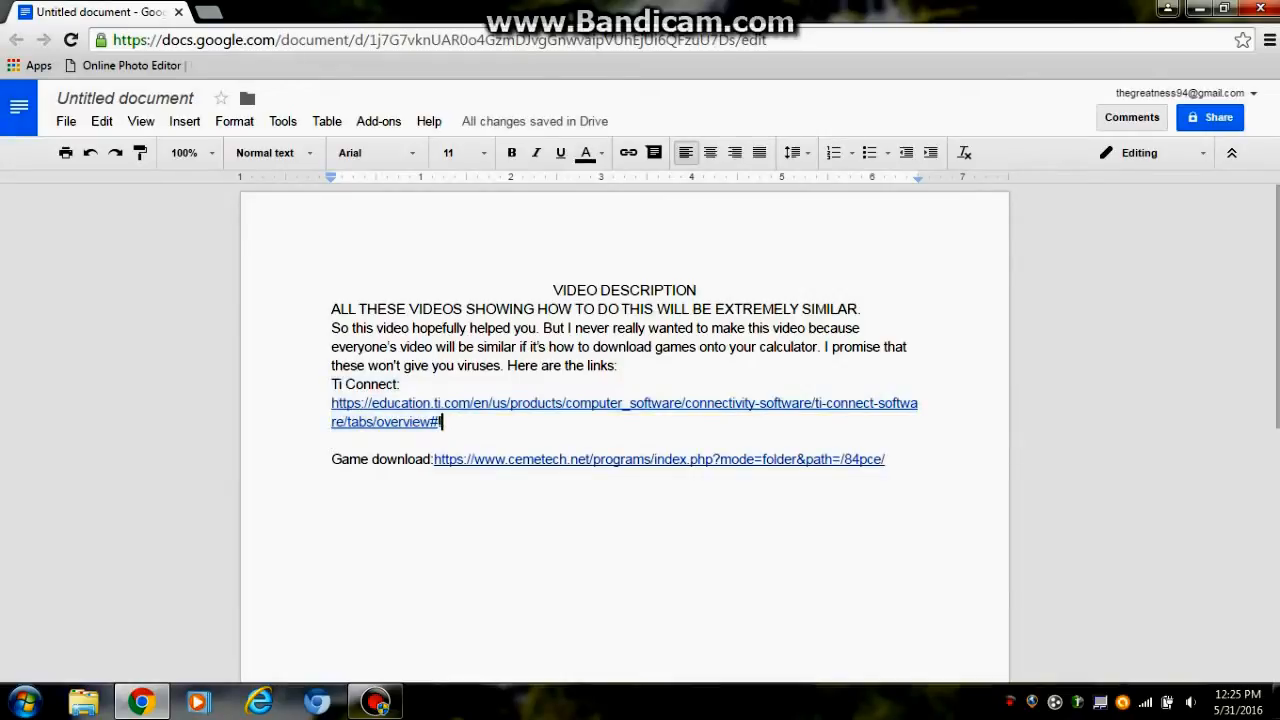
{"action": "left_click_drag", "start_coordinate": [331, 403], "coordinate": [441, 421]}
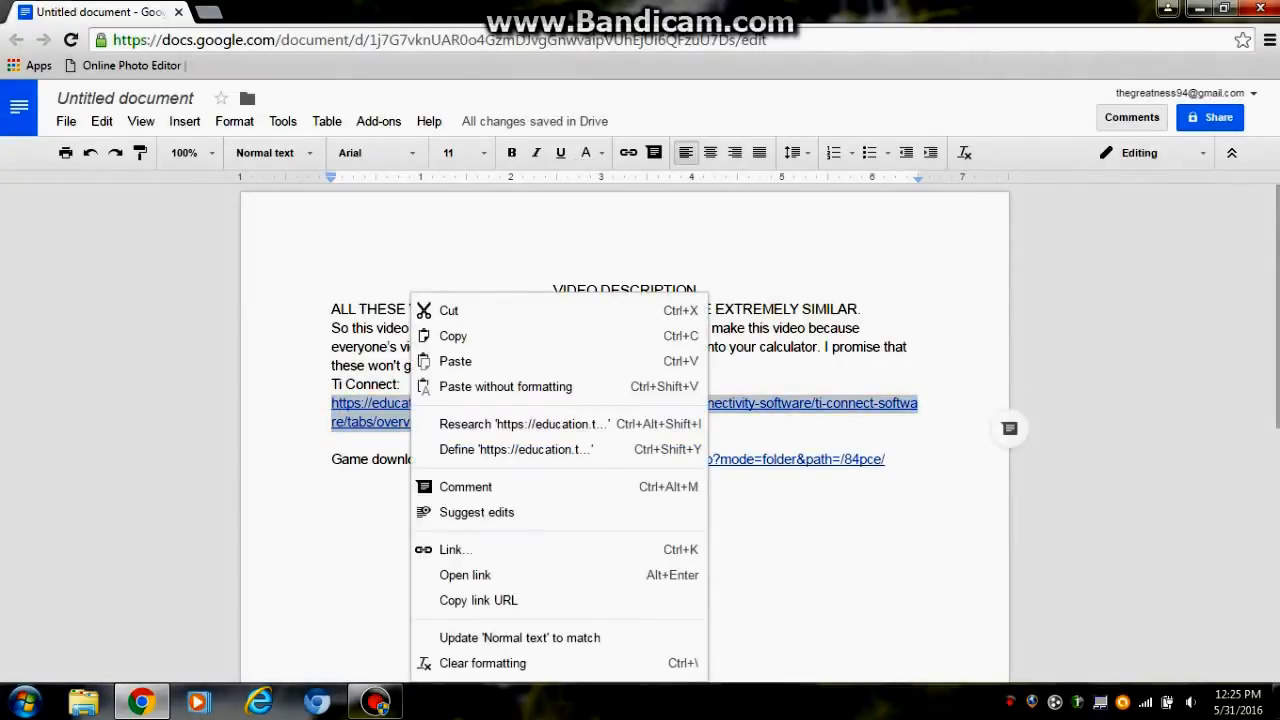
{"action": "left_click", "coordinate": [464, 575]}
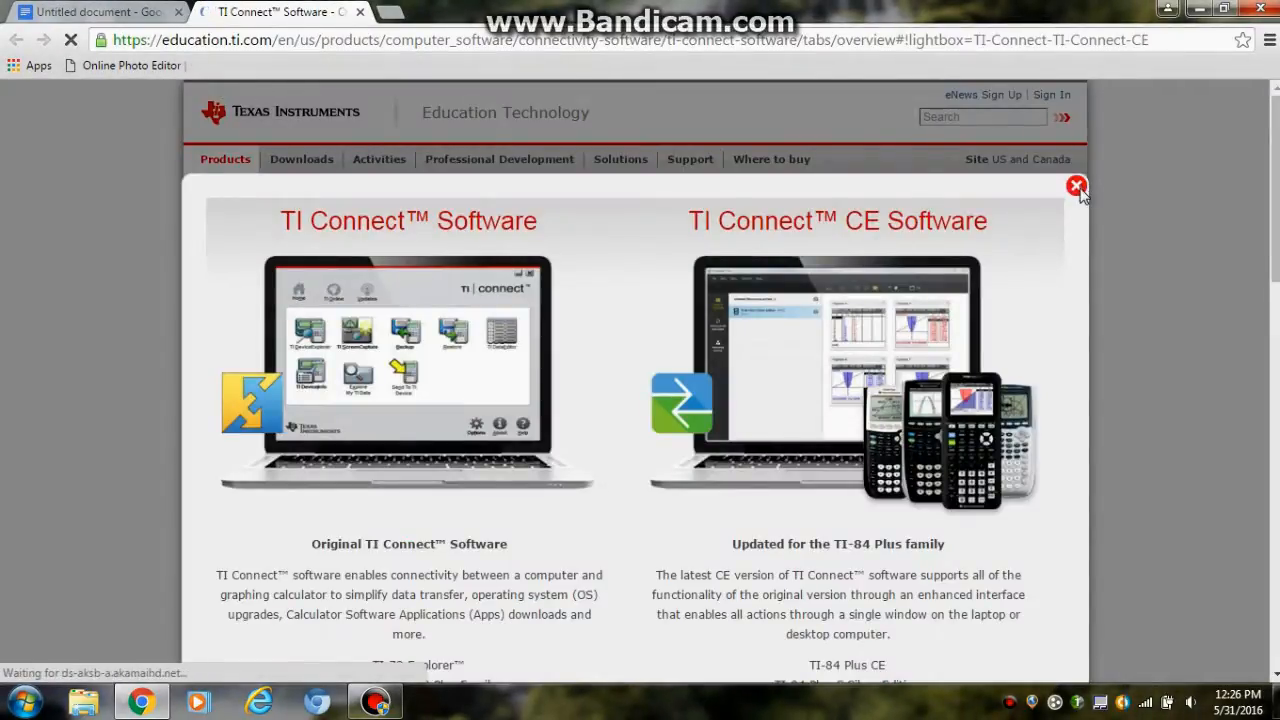
- Close the software comparison lightbox and review the Download PC and Download Mac options
{"action": "left_click", "coordinate": [1076, 186]}
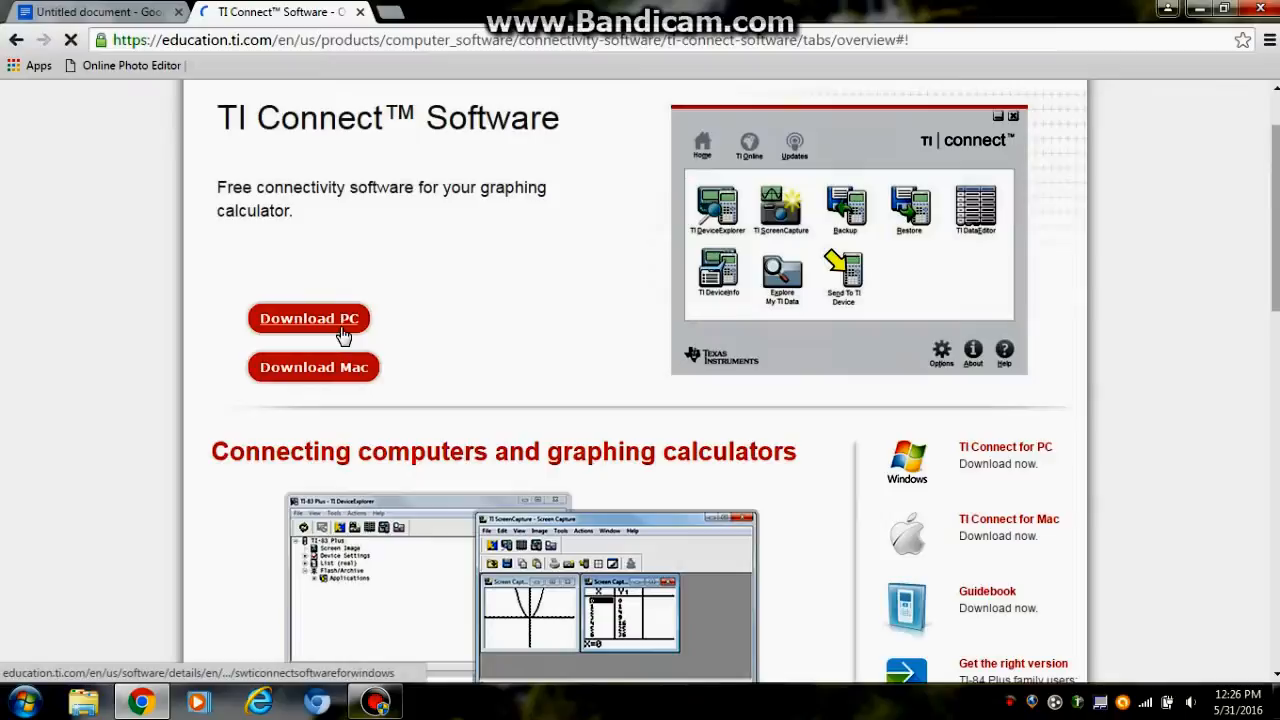
{"action": "left_click", "coordinate": [313, 367]}
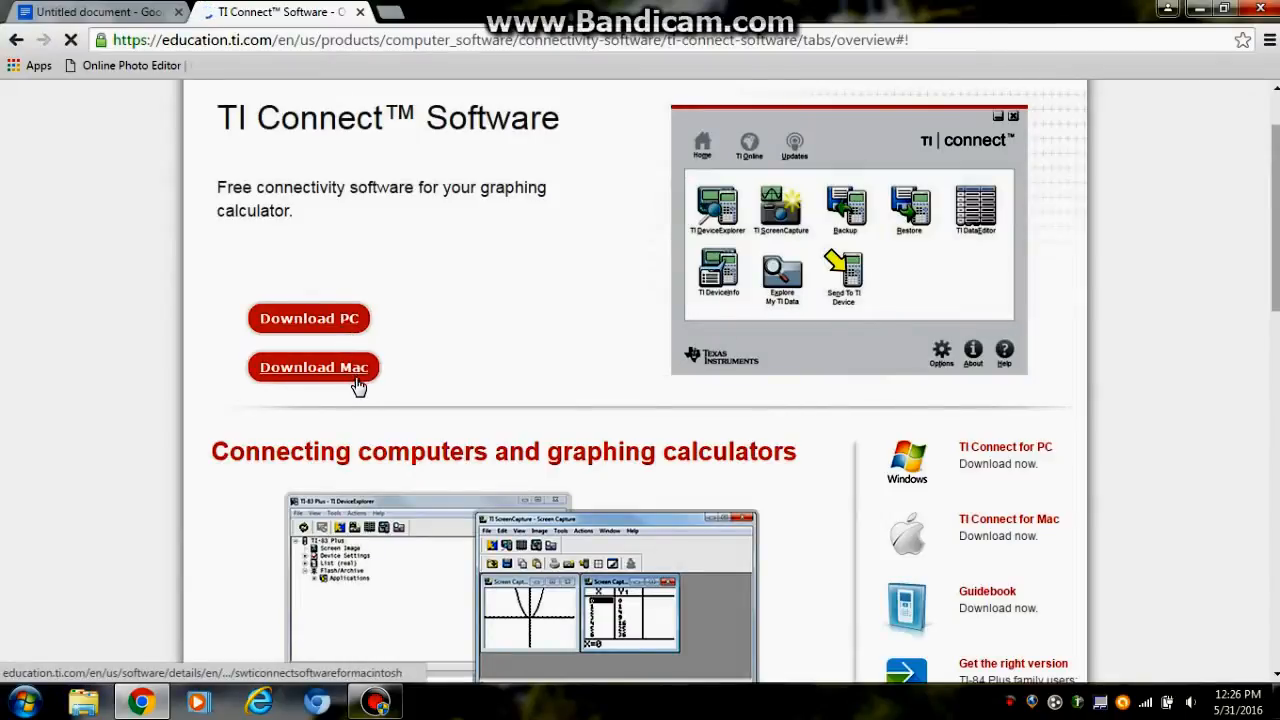
{"action": "left_click", "coordinate": [313, 367]}
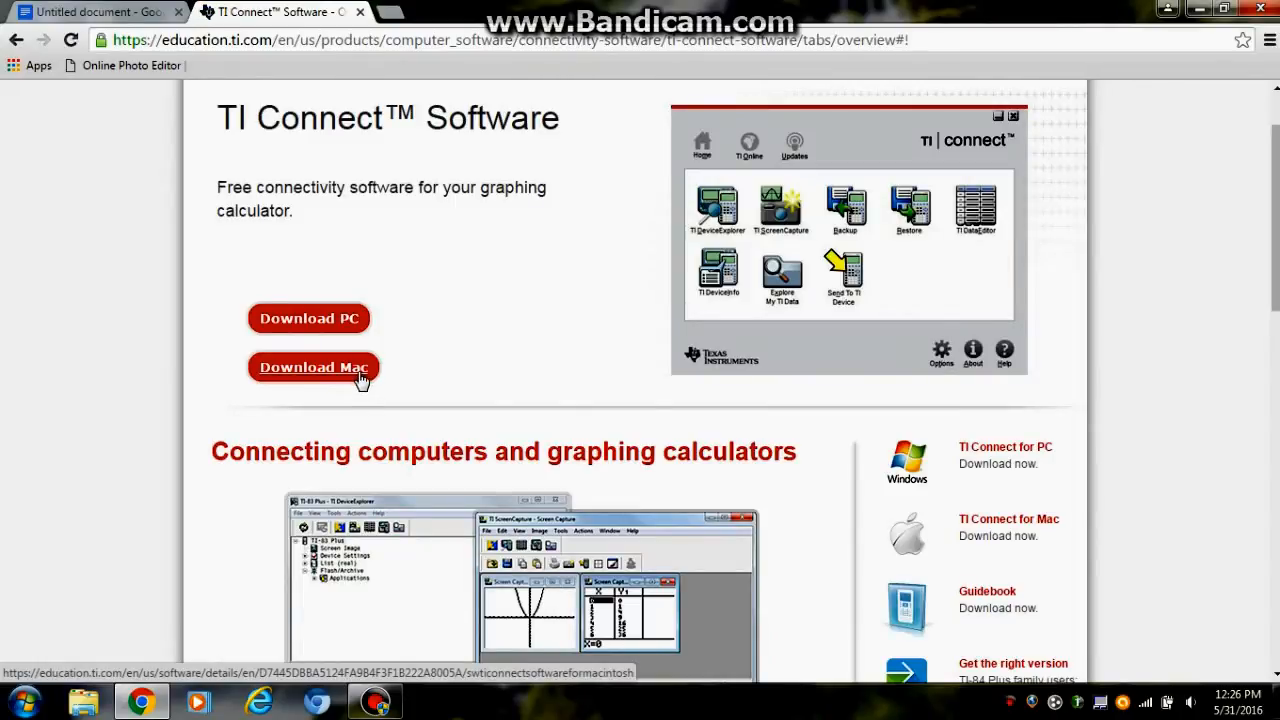
{"action": "left_click", "coordinate": [308, 318]}
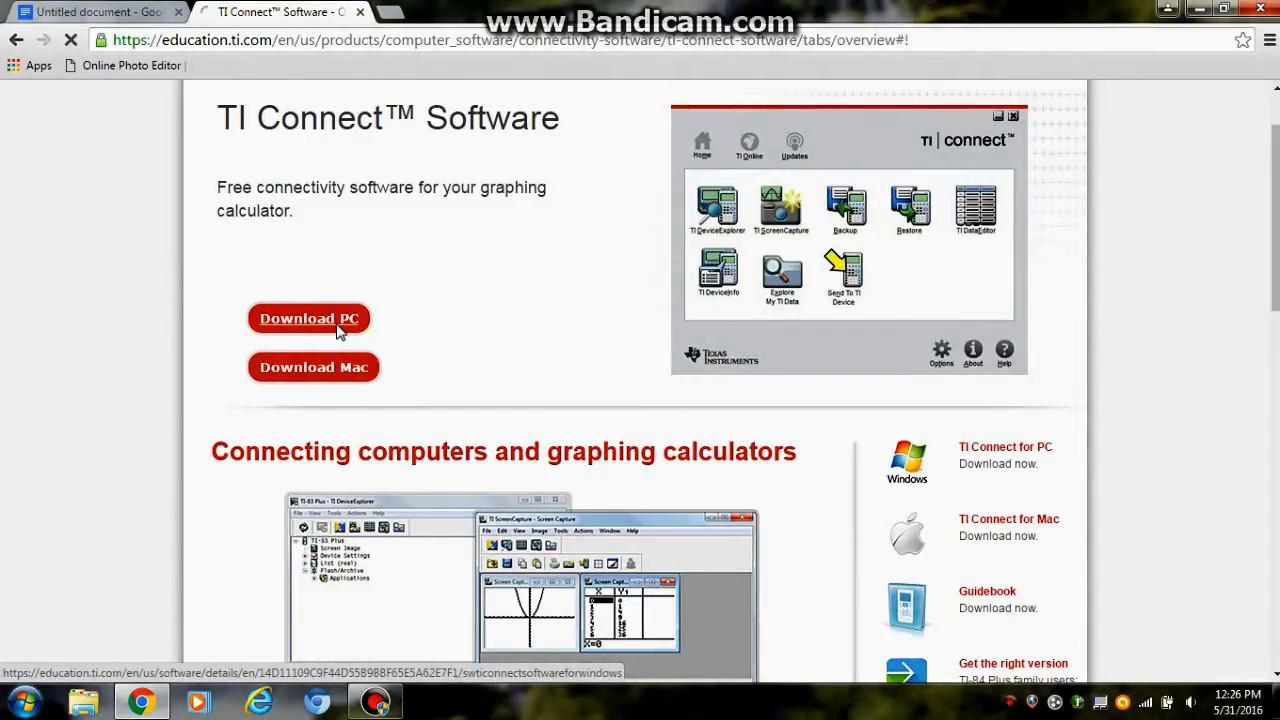
- Download TI Connect Software for Windows (English) from the Download PC page's item table
{"action": "left_click", "coordinate": [308, 318]}
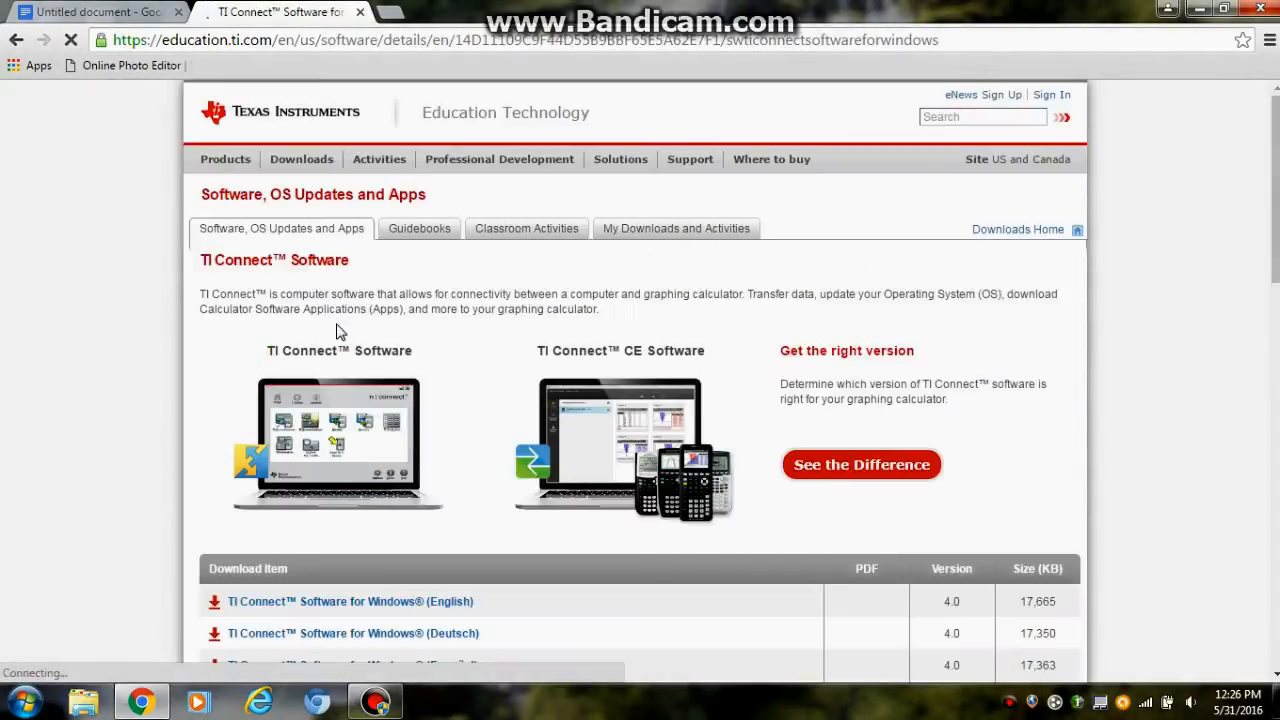
{"action": "scroll", "scroll_direction": "down", "scroll_amount": 3}
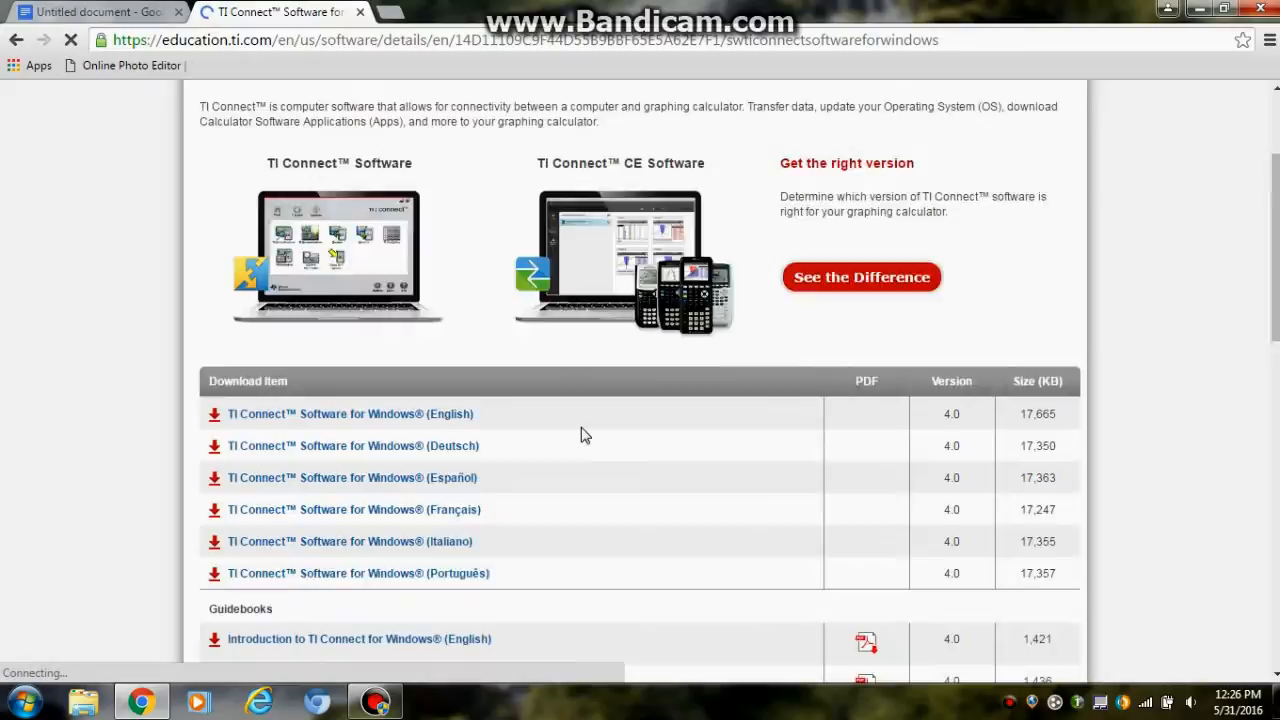
{"action": "scroll", "scroll_direction": "down", "scroll_amount": 3}
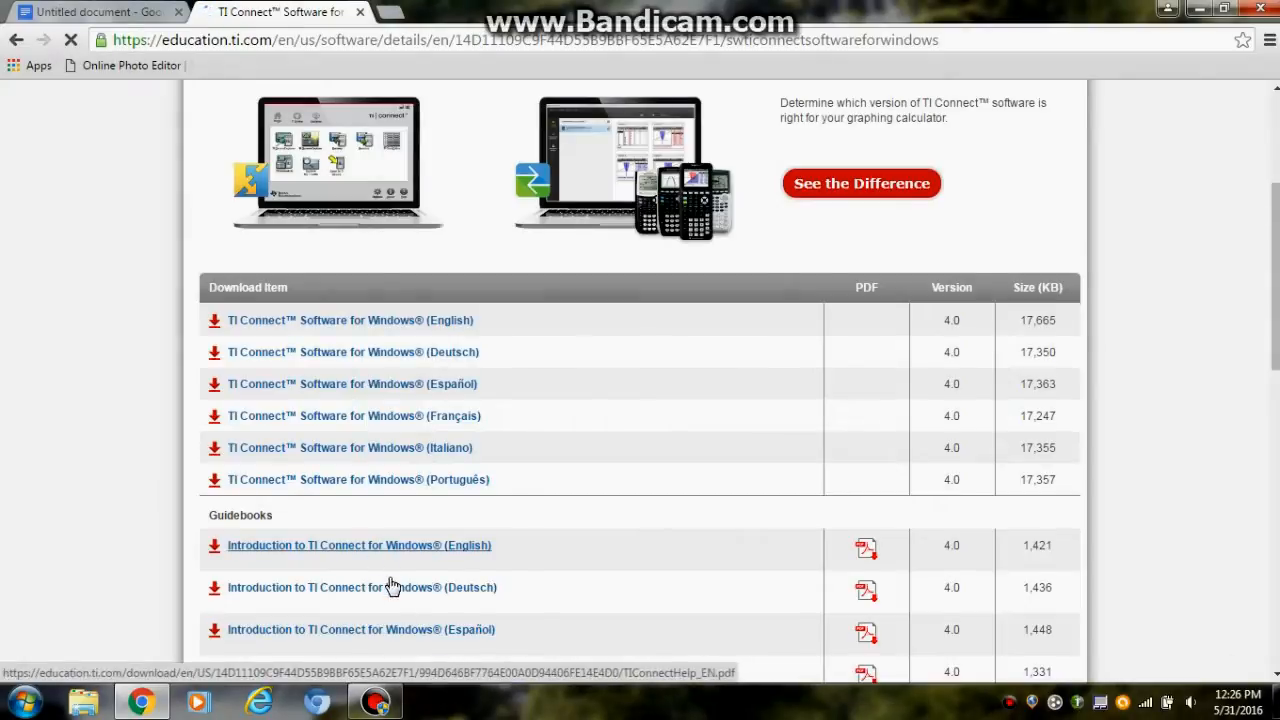
{"action": "scroll", "scroll_direction": "down", "scroll_amount": 3}
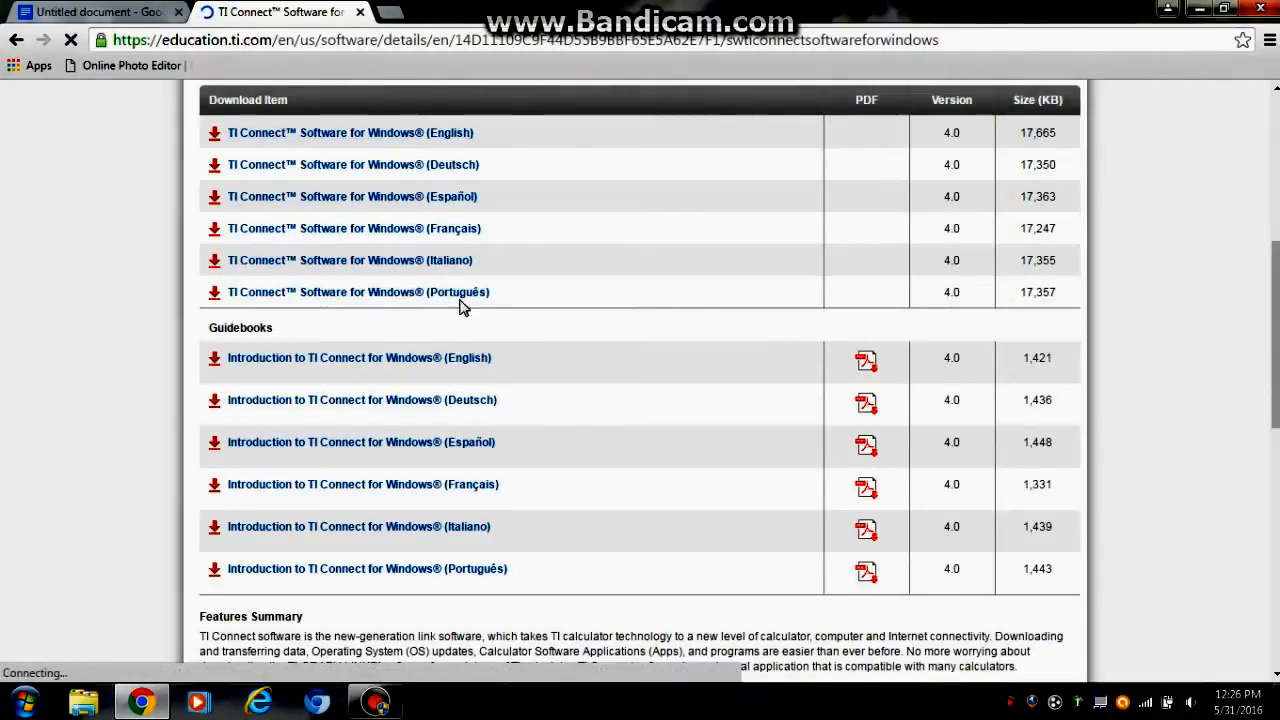
{"action": "left_click", "coordinate": [350, 132]}
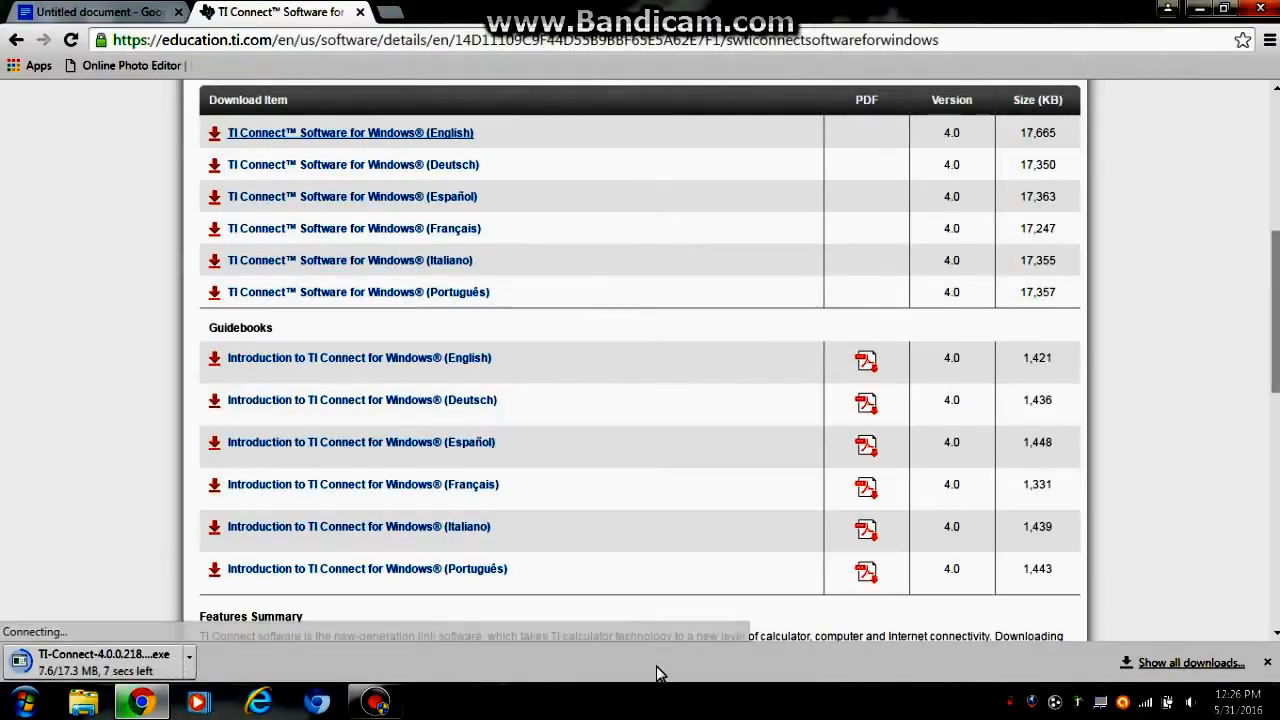
{"action": "mouse_move", "coordinate": [1141, 77]}
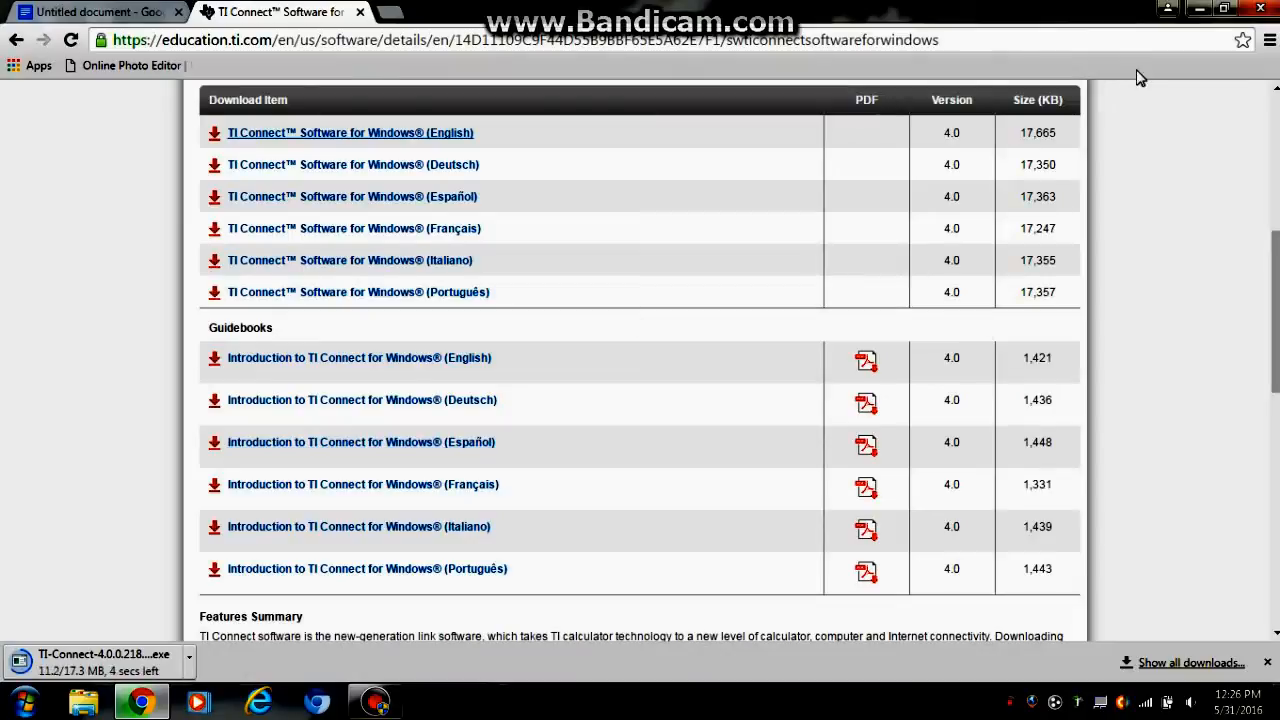
{"action": "mouse_move", "coordinate": [366, 217]}
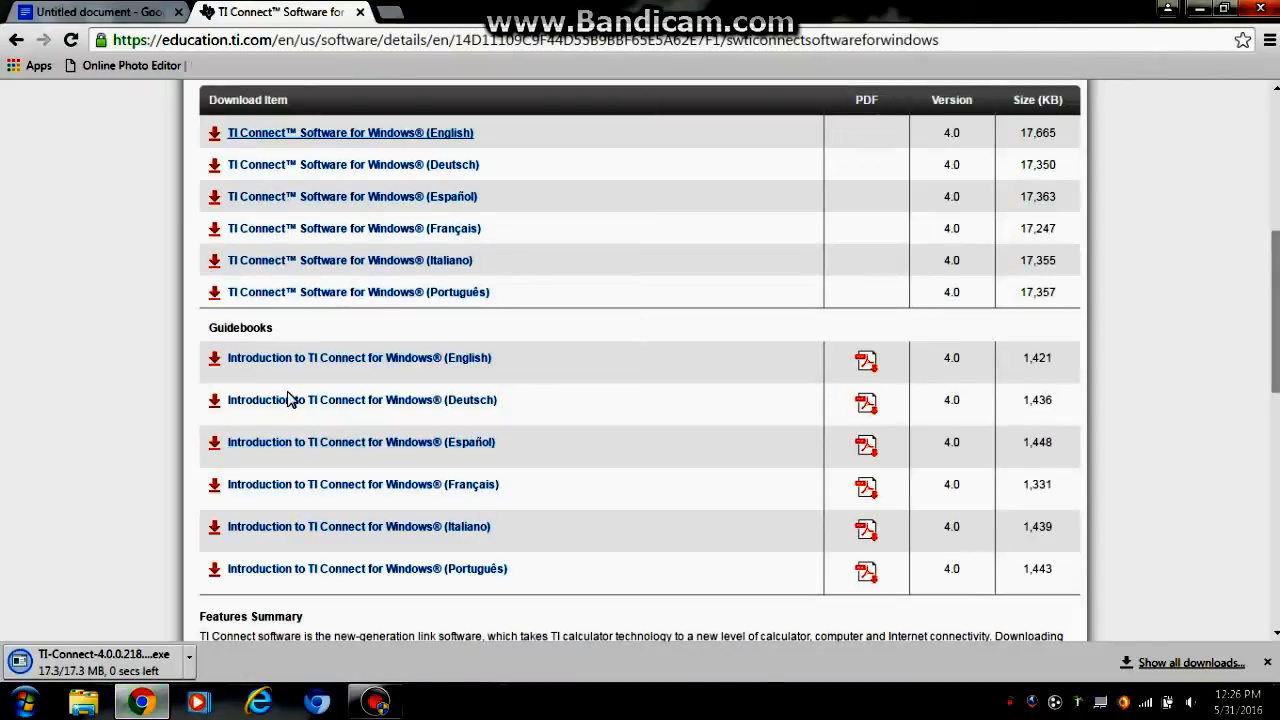
{"action": "mouse_move", "coordinate": [120, 612]}
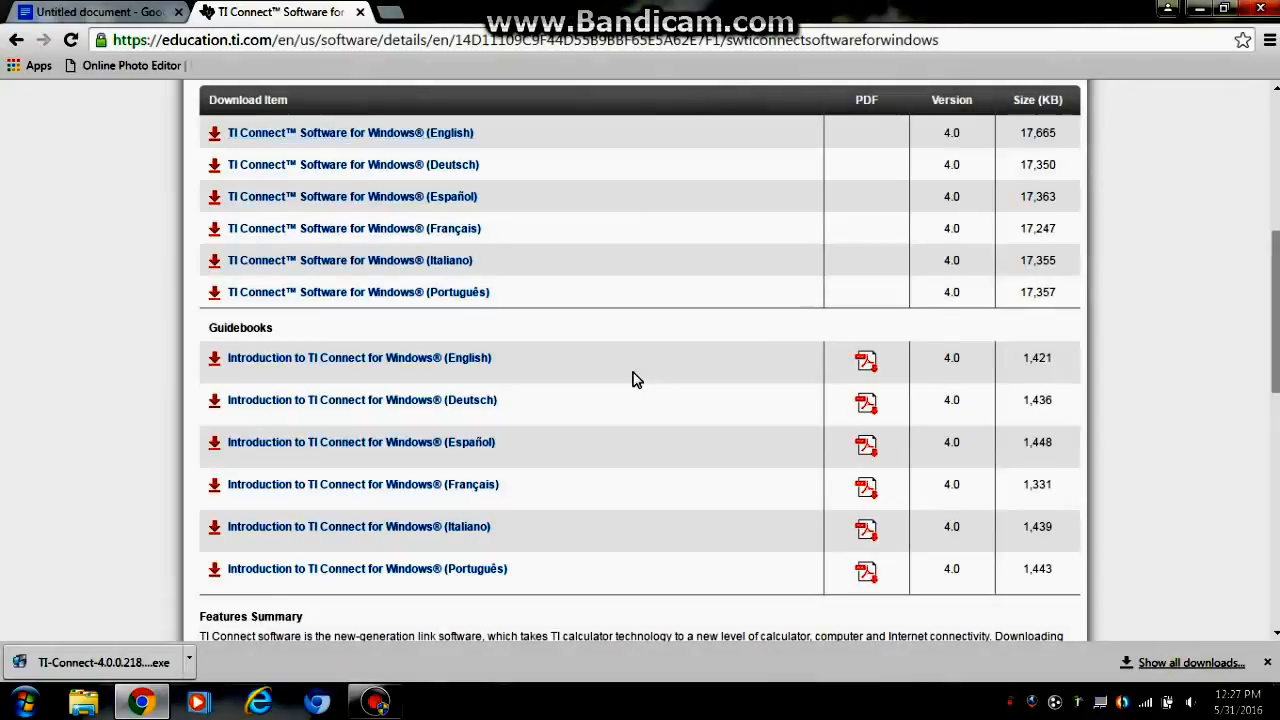
- Run the installer, accept the license, and install to C:\Program Files (x86)\TI Education\
{"action": "left_click", "coordinate": [100, 662]}
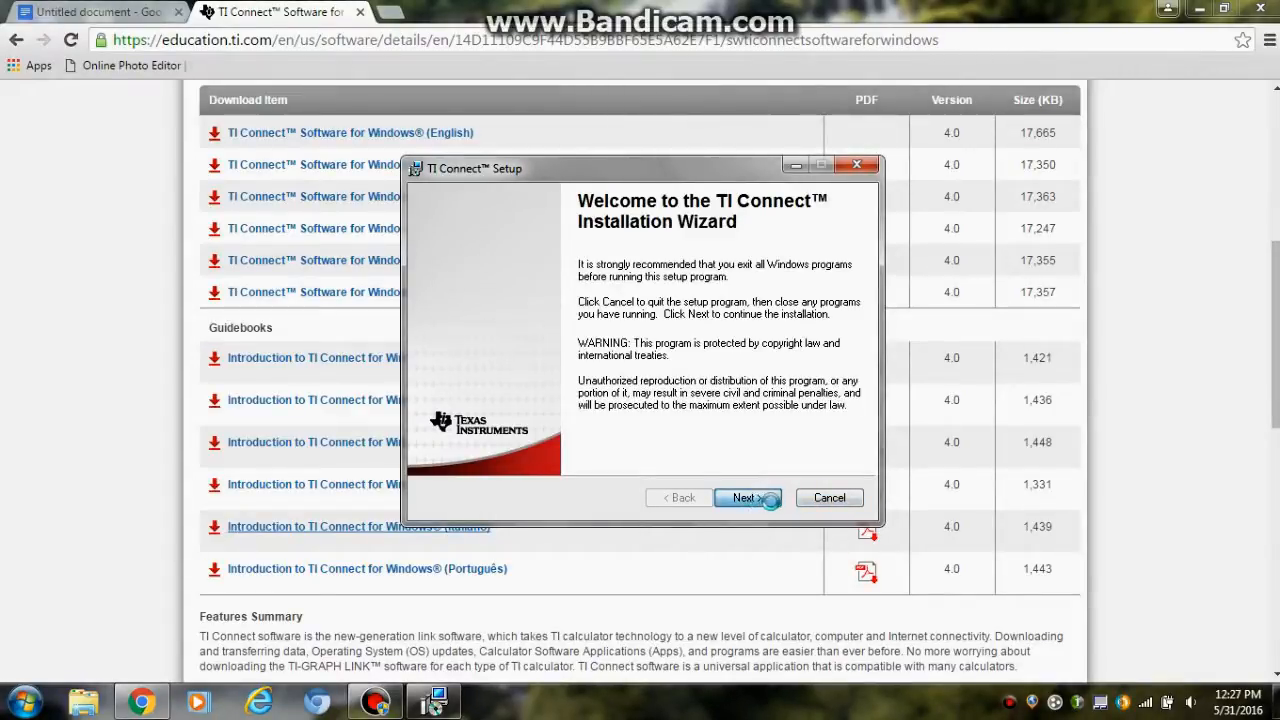
{"action": "left_click", "coordinate": [743, 497]}
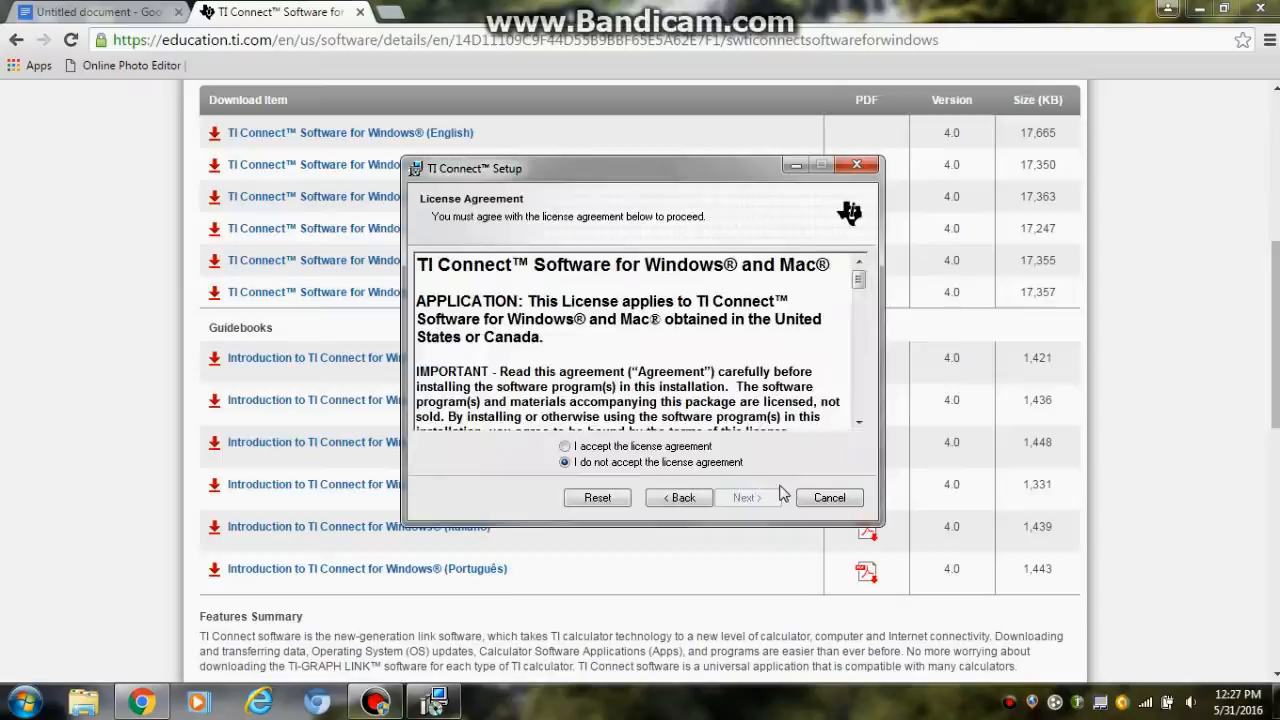
{"action": "left_click", "coordinate": [566, 446]}
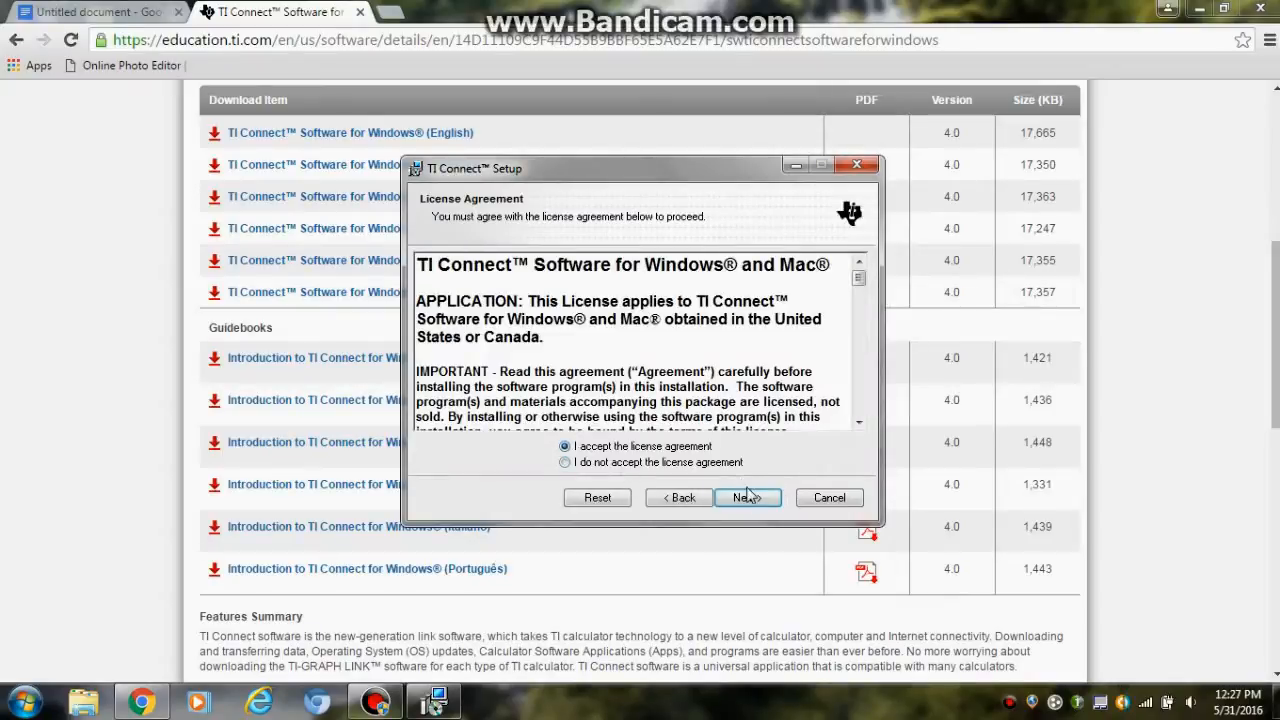
{"action": "left_click", "coordinate": [747, 497]}
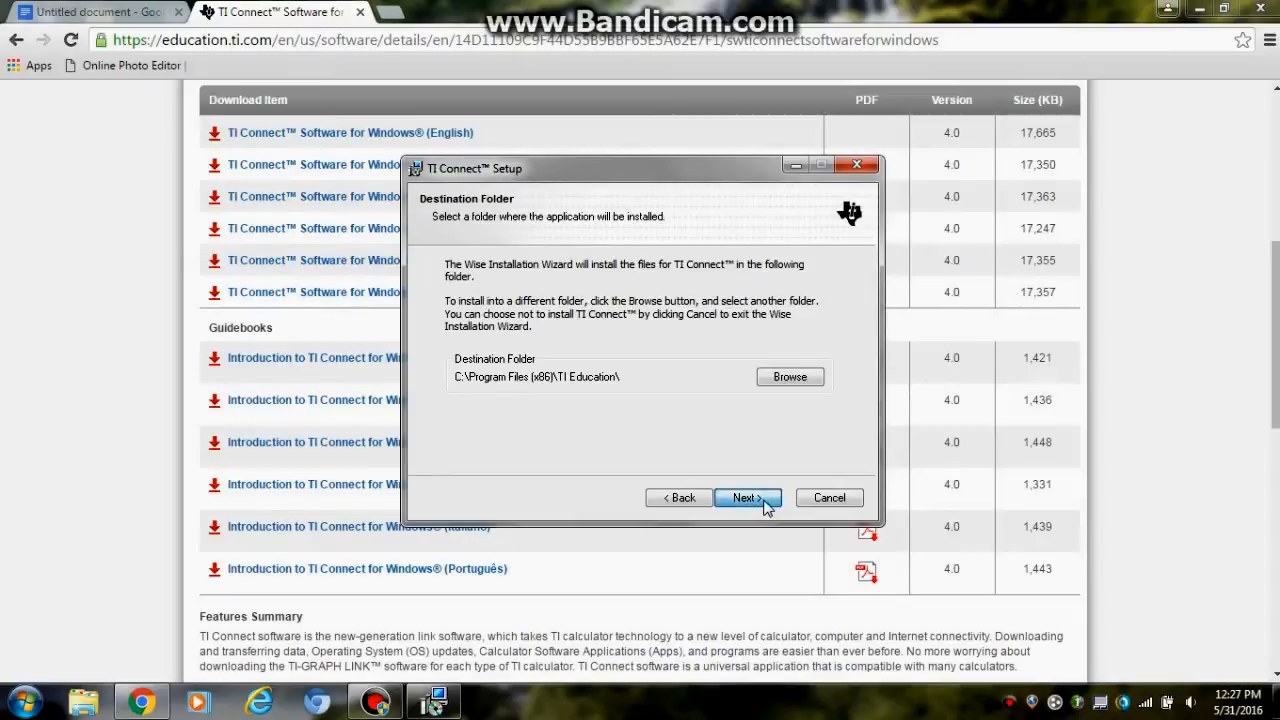
{"action": "left_click", "coordinate": [746, 497]}
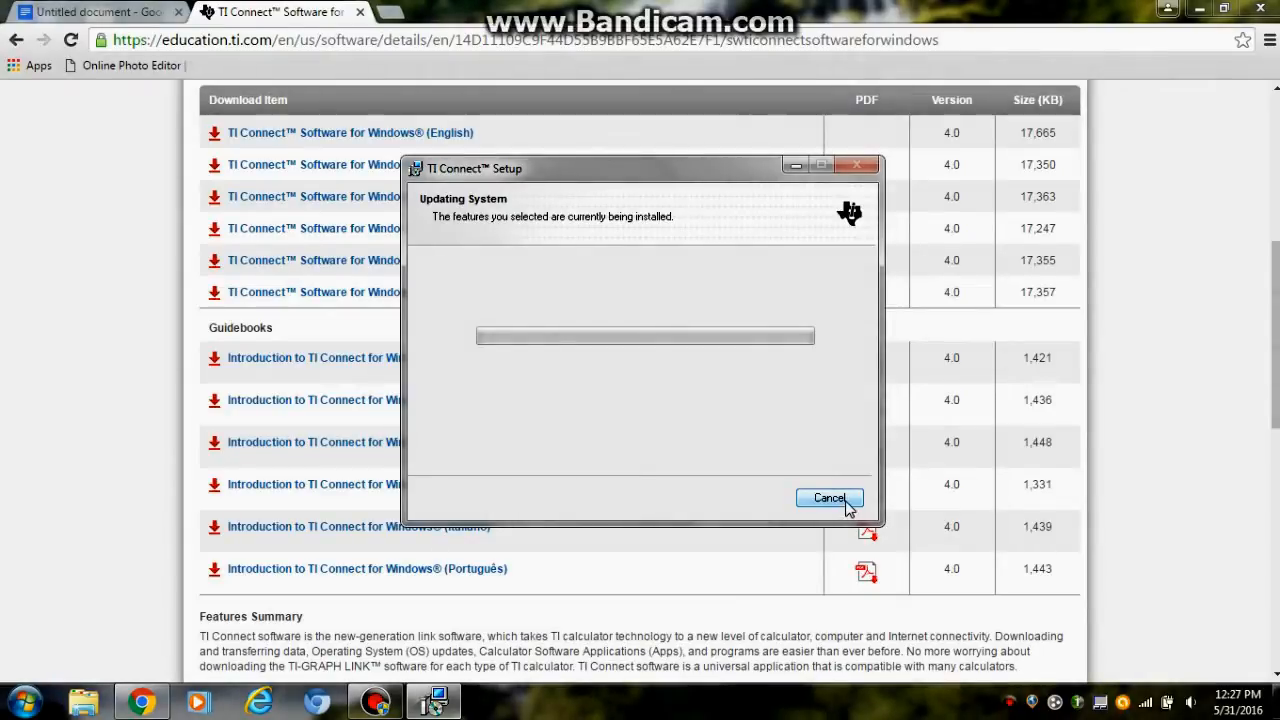
{"action": "left_click", "coordinate": [829, 498]}
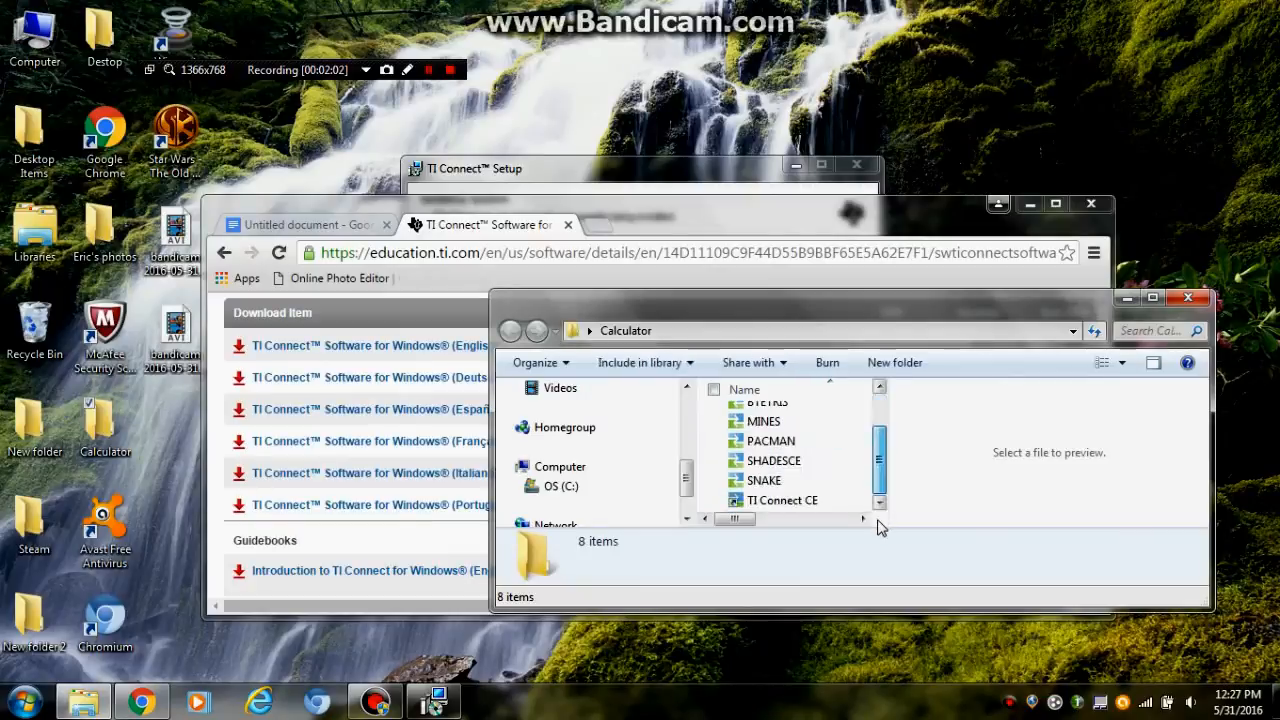
- Maximize the Chrome window showing the TI Connect download page
{"action": "left_click", "coordinate": [780, 500]}
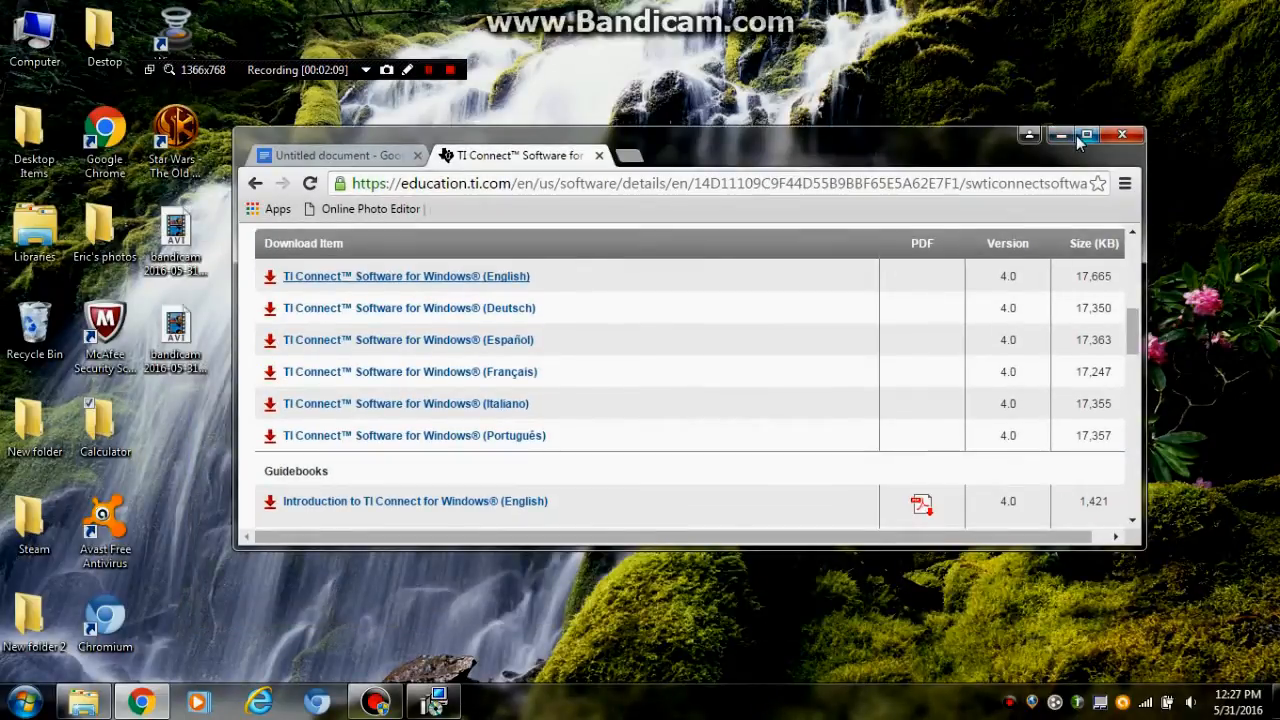
{"action": "left_click", "coordinate": [1087, 135]}
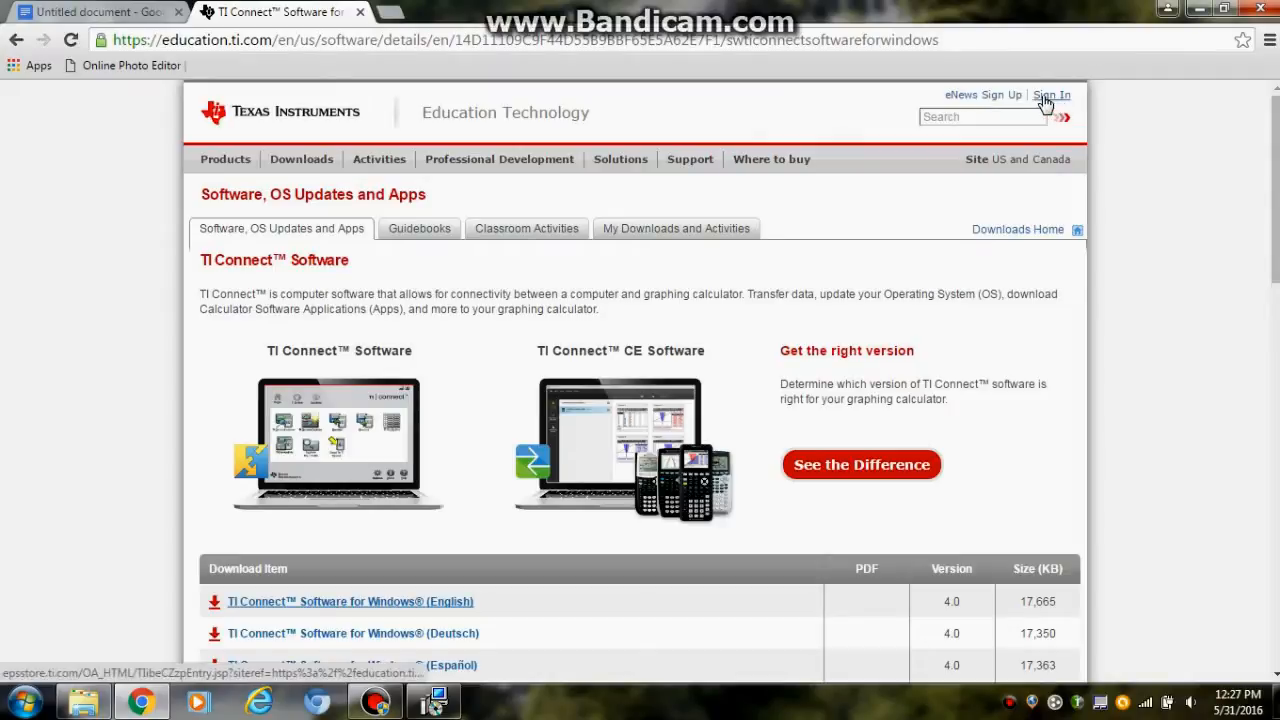
{"action": "scroll", "scroll_direction": "down", "scroll_amount": 3}
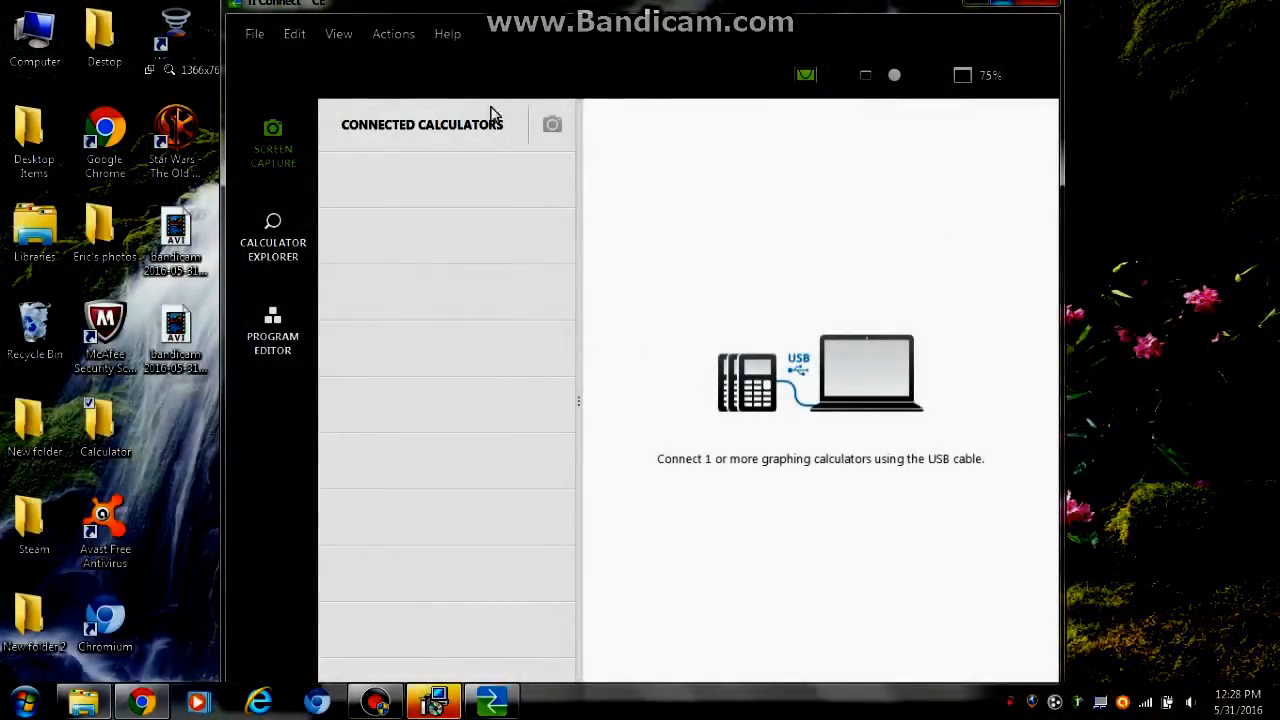
{"action": "mouse_move", "coordinate": [850, 187]}
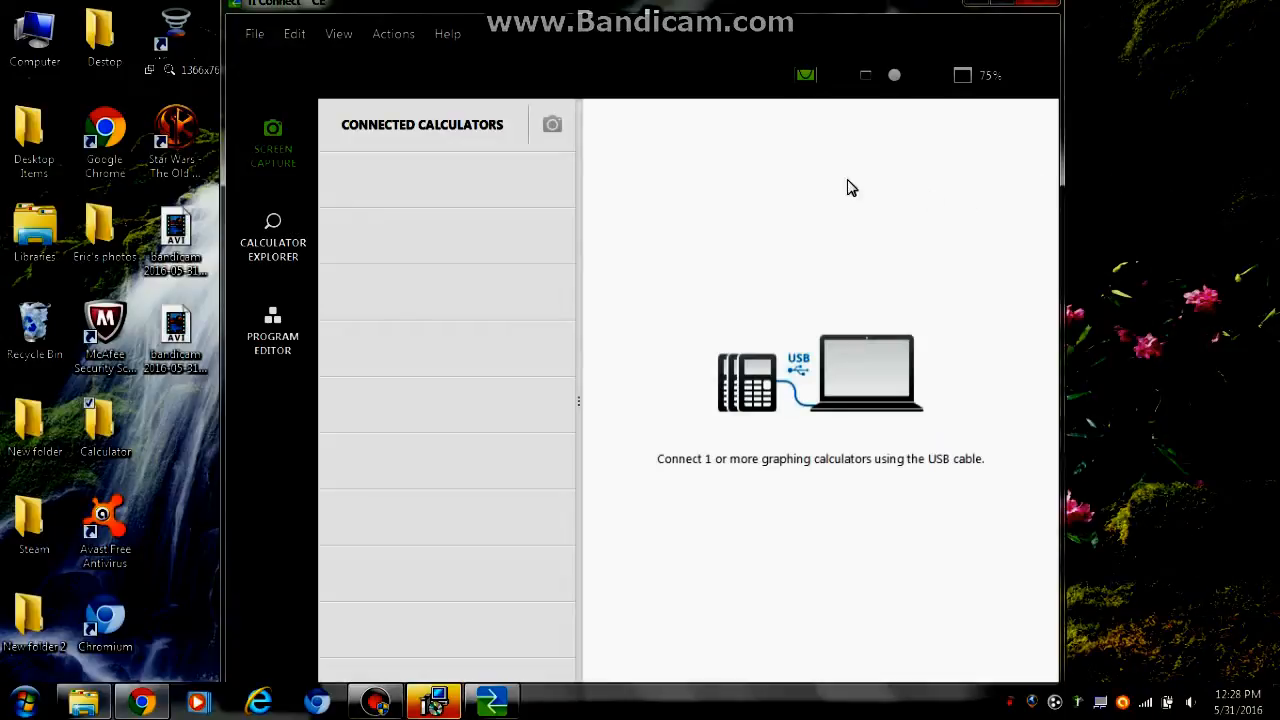
{"action": "mouse_move", "coordinate": [445, 195]}
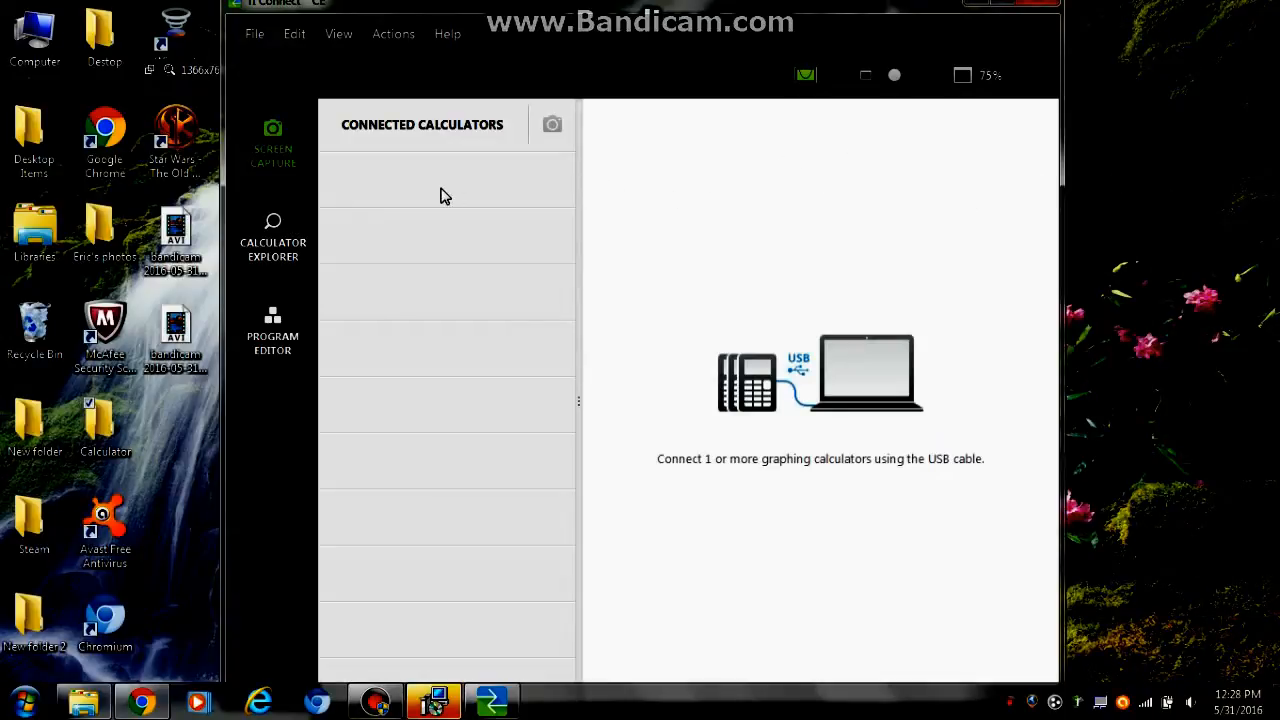
{"action": "mouse_move", "coordinate": [445, 180]}
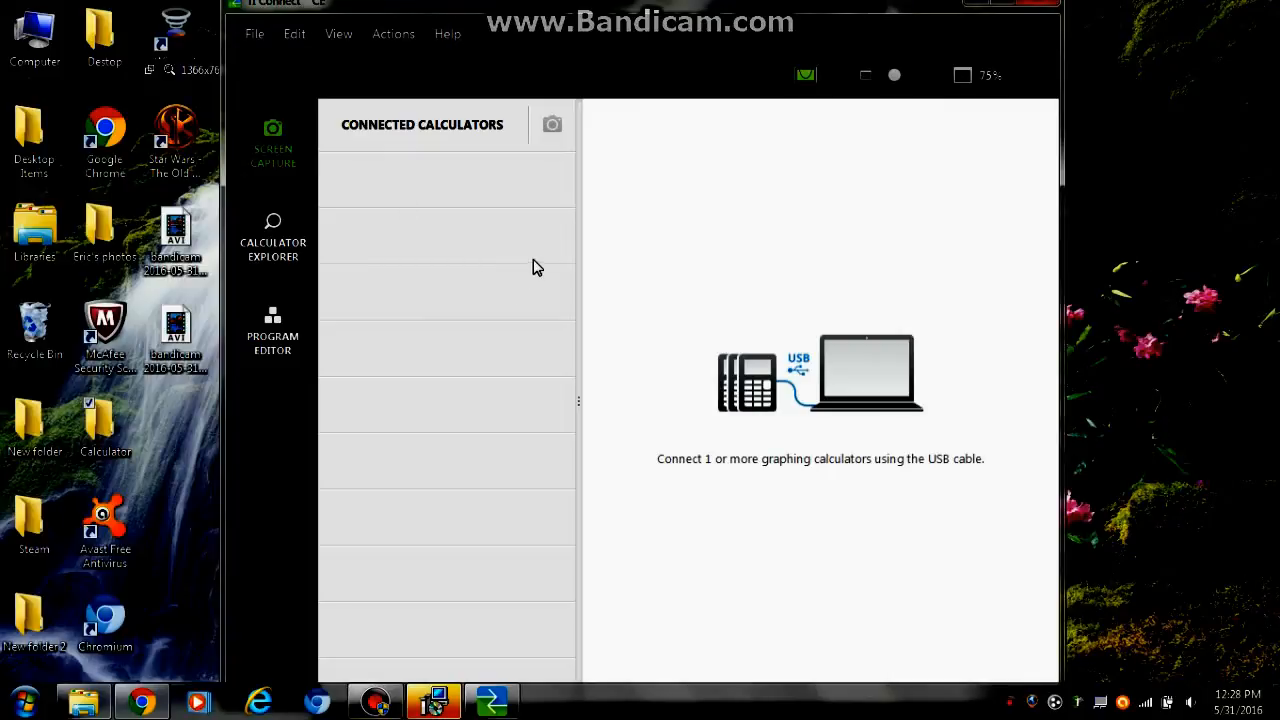
{"action": "mouse_move", "coordinate": [565, 187]}
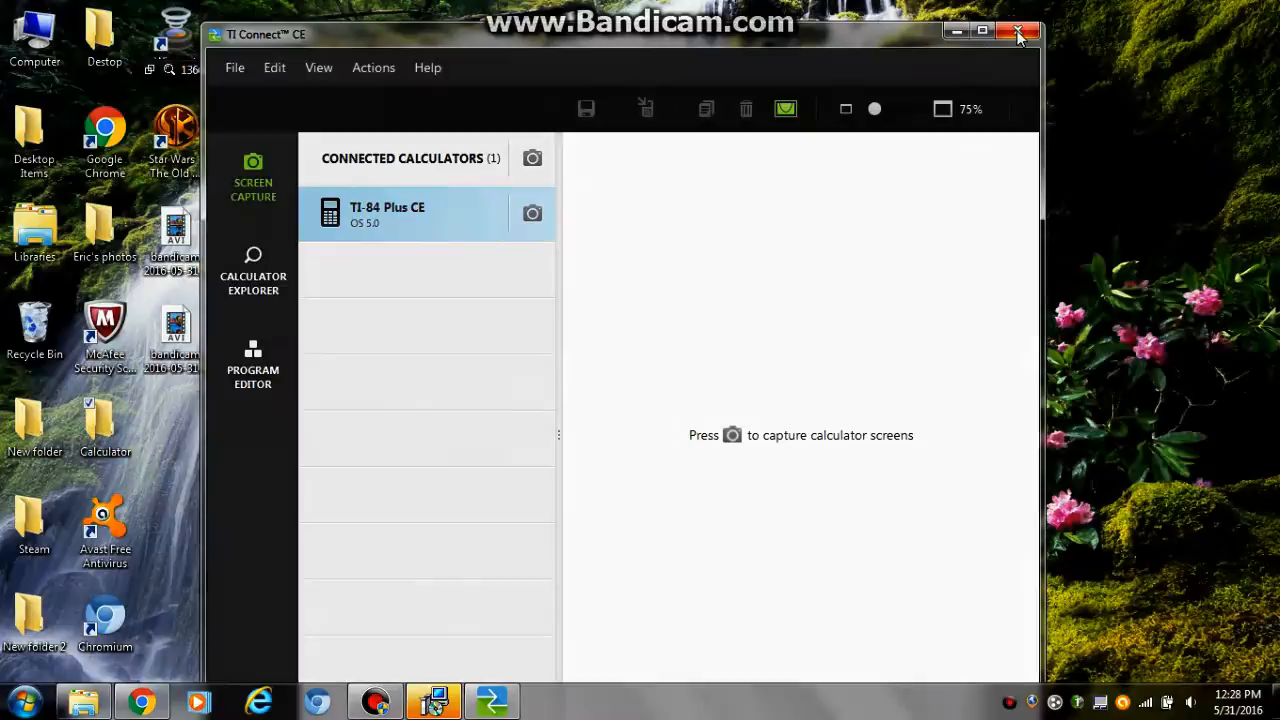
{"action": "mouse_move", "coordinate": [957, 31]}
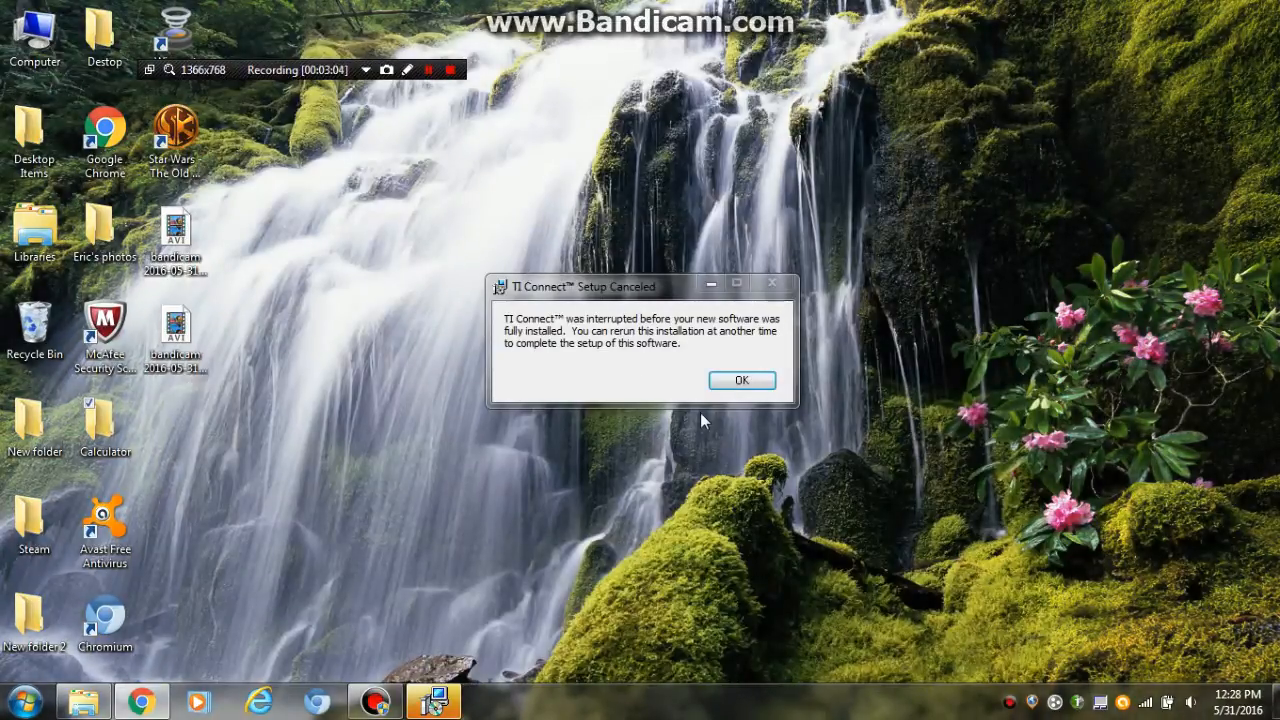
- Dismiss the TI Connect Setup Canceled dialog and start a new Chrome tab for Cemetech
{"action": "left_click", "coordinate": [741, 380]}
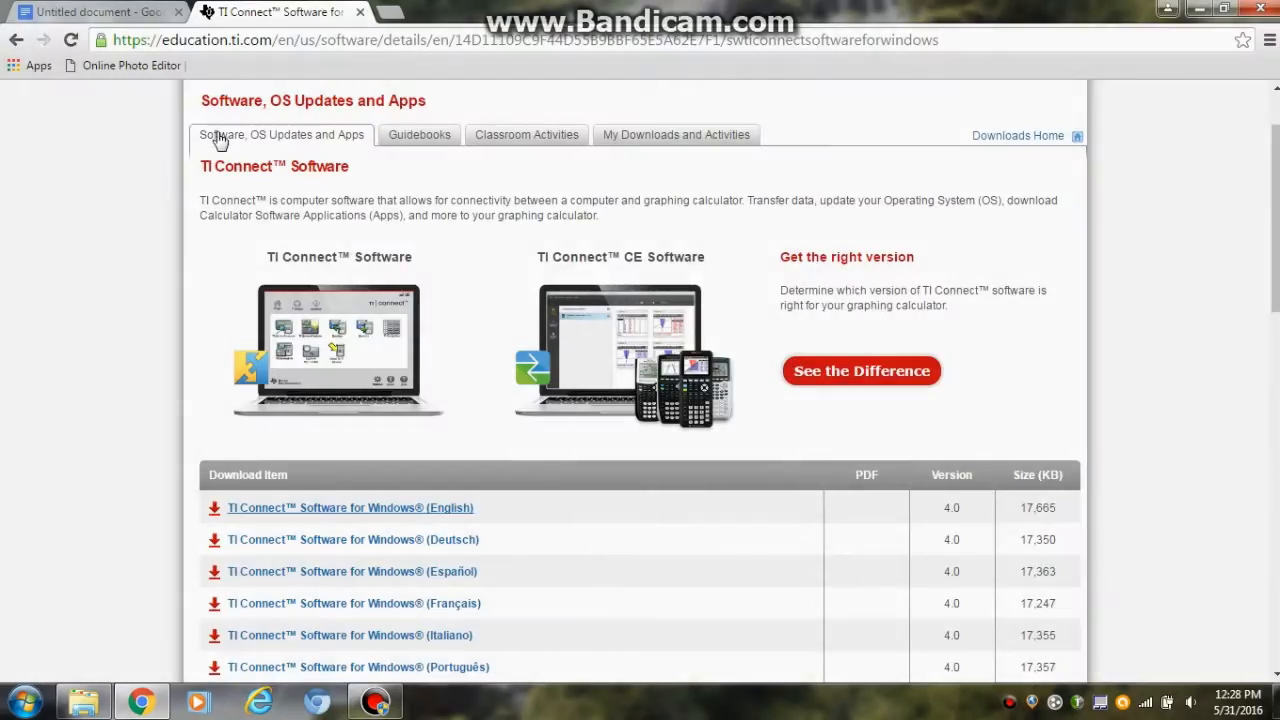
{"action": "left_click", "coordinate": [95, 11]}
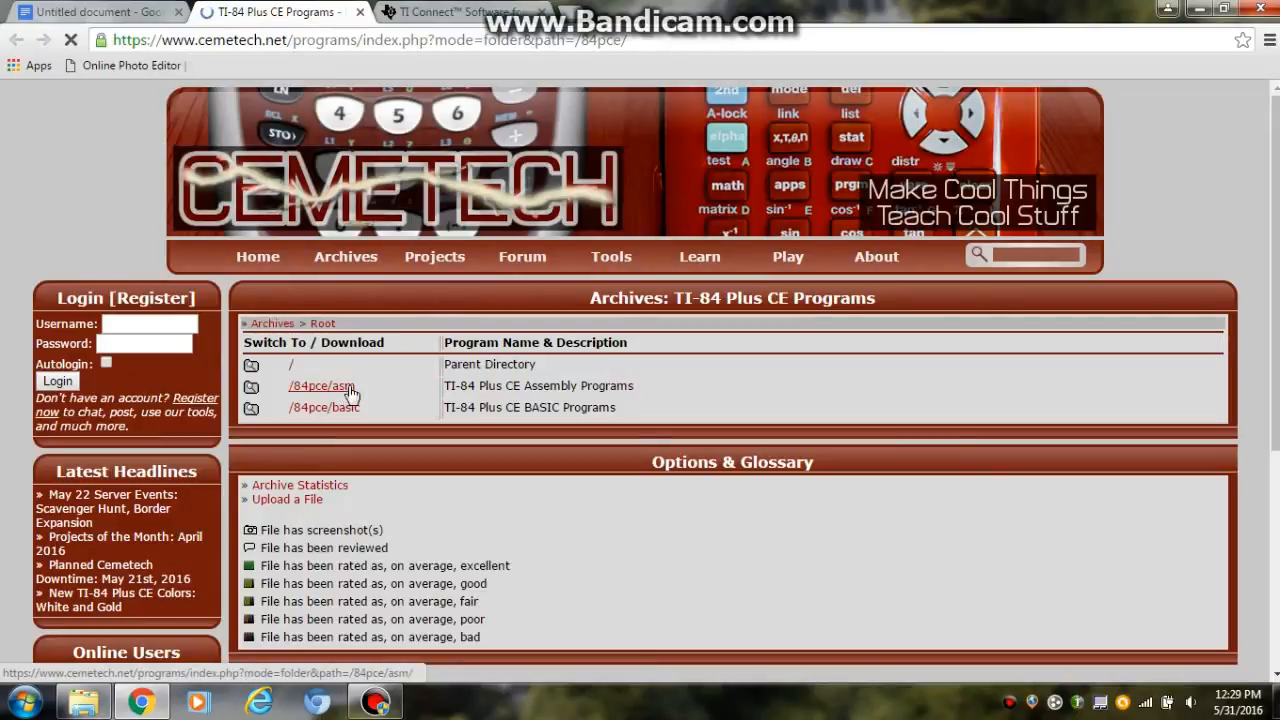
- Open the /84pce/asm assembly programs folder in Cemetech's archive listing
{"action": "left_click", "coordinate": [320, 385]}
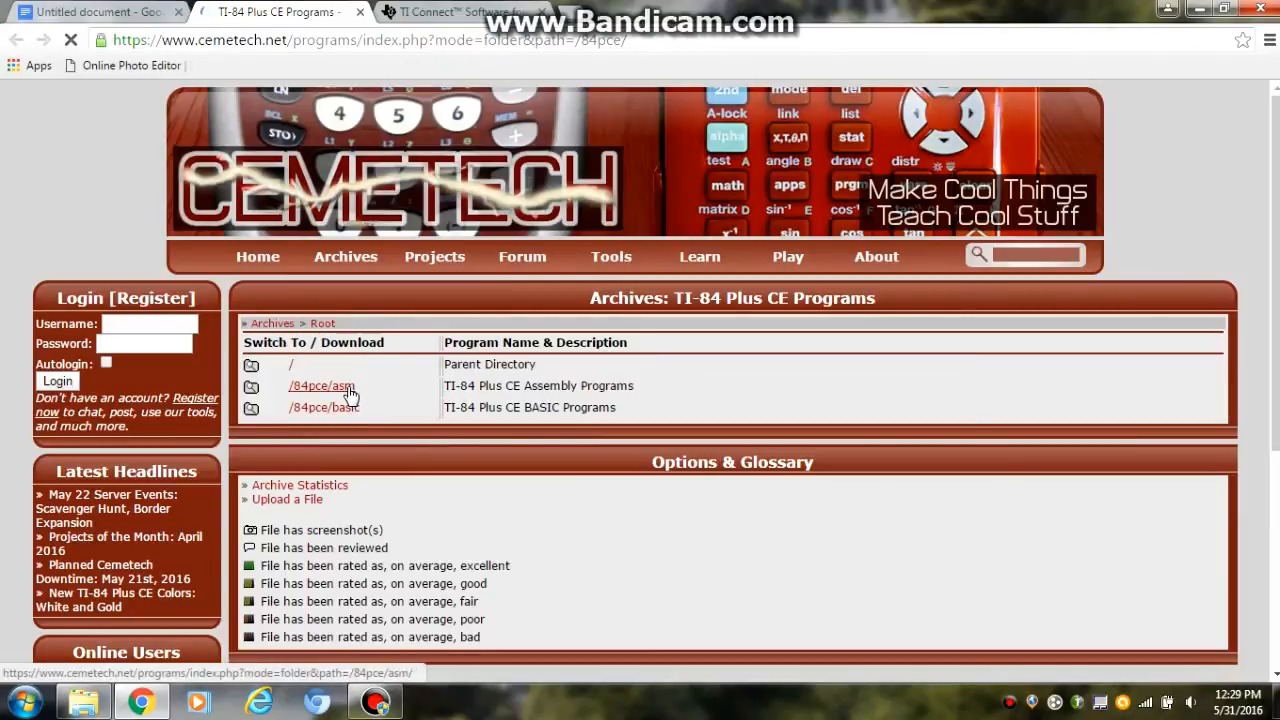
{"action": "left_click", "coordinate": [323, 407]}
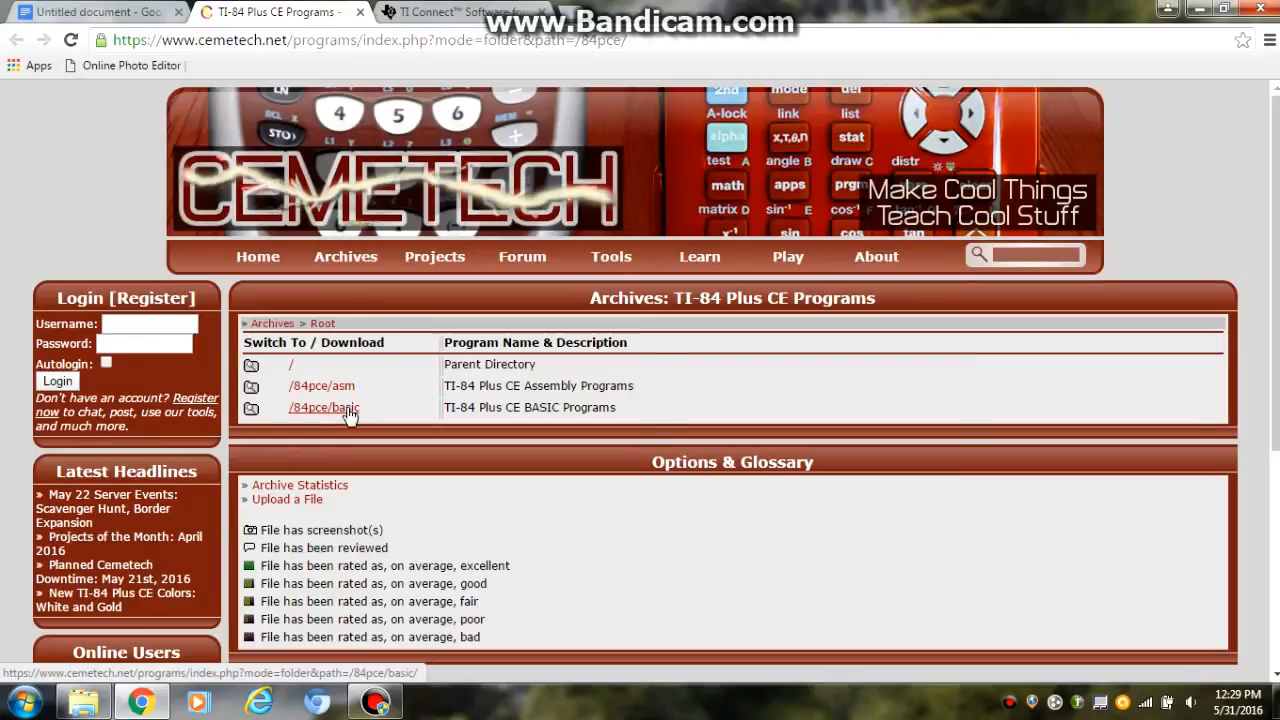
{"action": "mouse_move", "coordinate": [348, 405]}
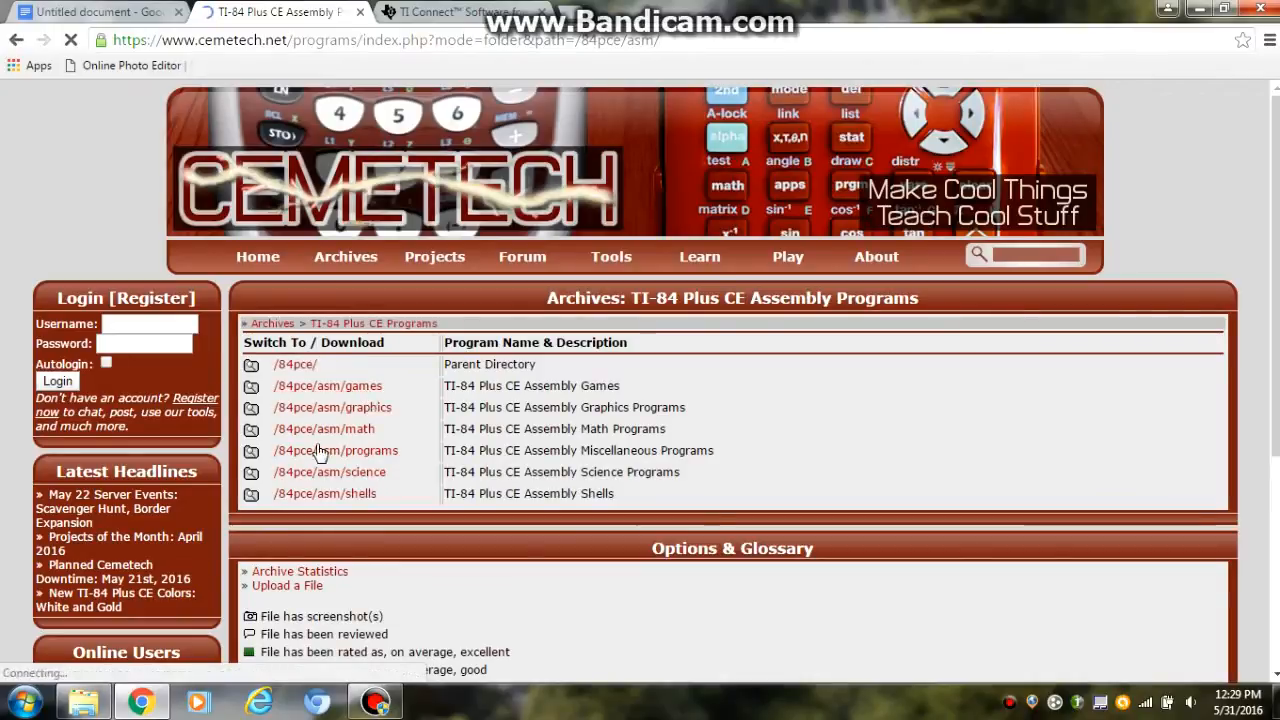
- Open the /84pce/asm/games folder and scroll through the games list
{"action": "left_click", "coordinate": [327, 385]}
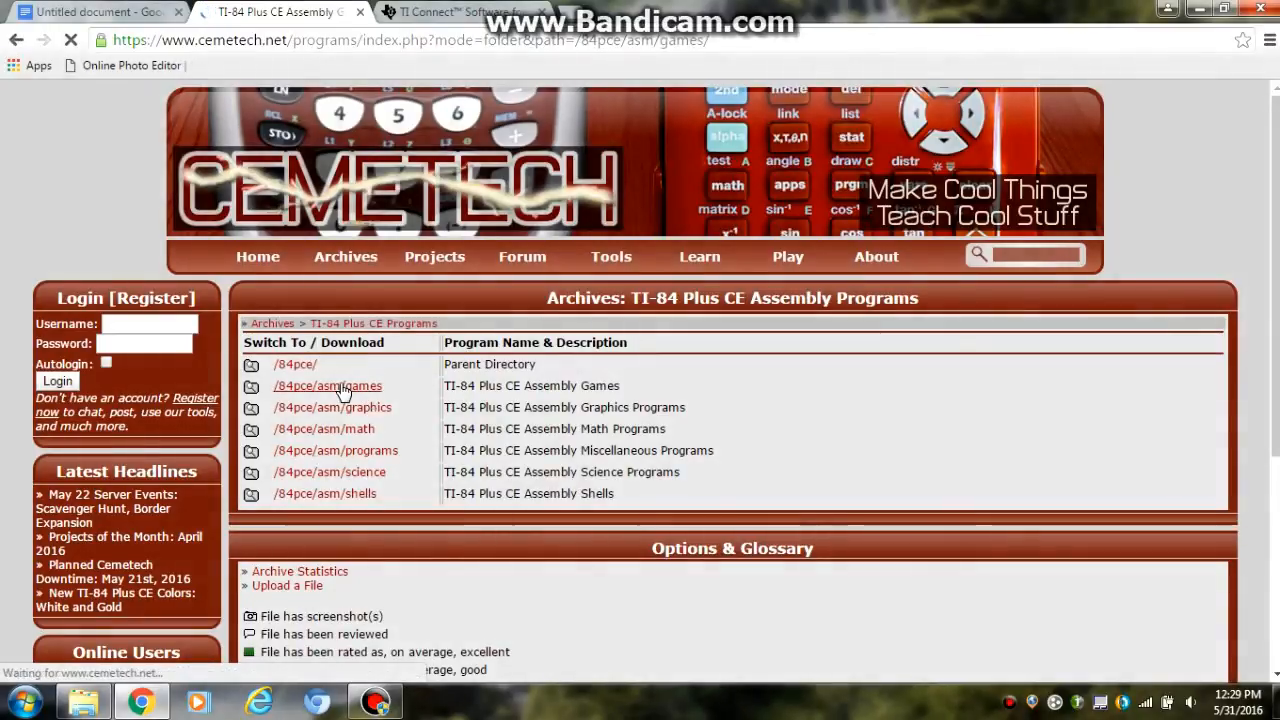
{"action": "left_click", "coordinate": [327, 385]}
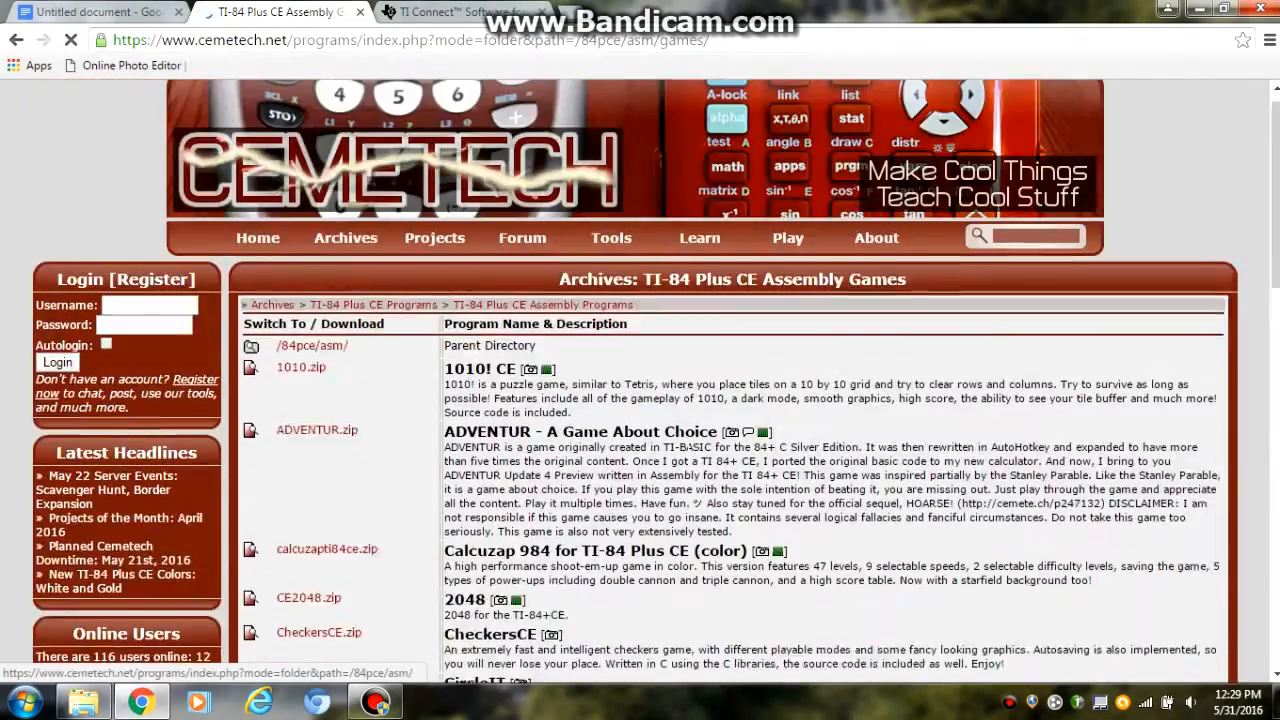
{"action": "scroll", "scroll_direction": "down", "scroll_amount": 3}
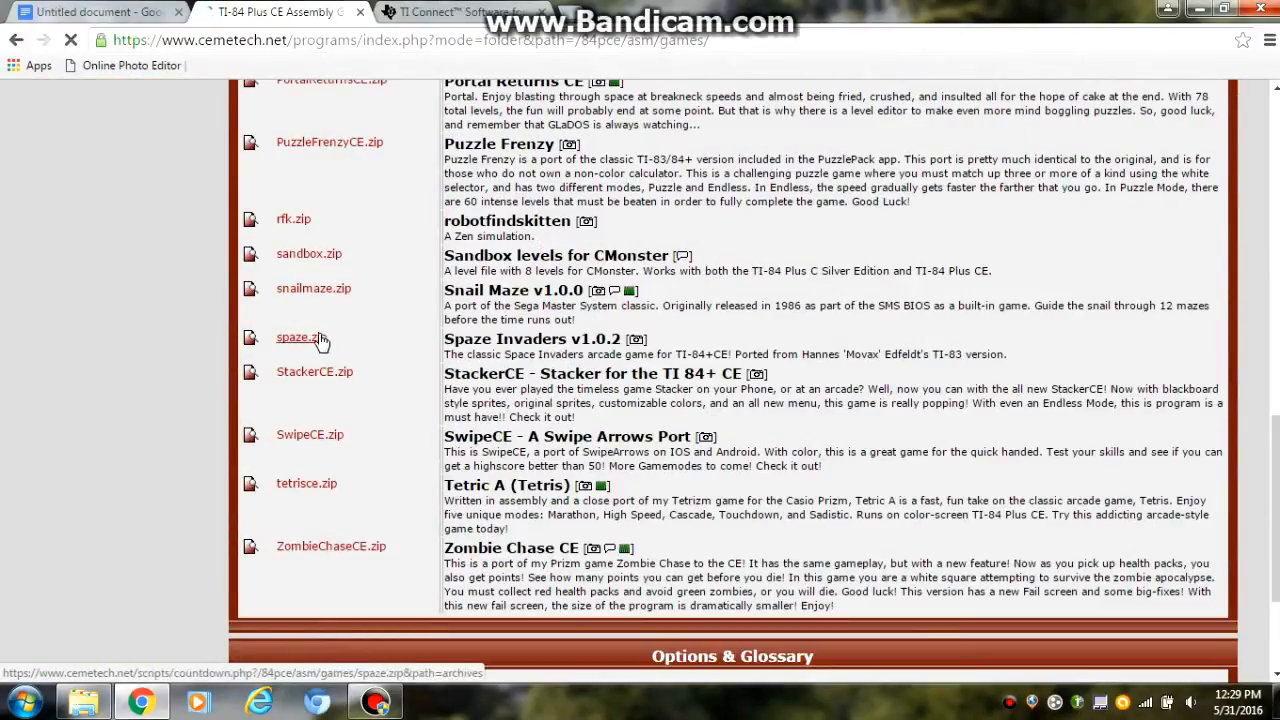
- Download spaze.zip (Spaze Invaders) and open it from Chrome's download bar
{"action": "left_click", "coordinate": [301, 337]}
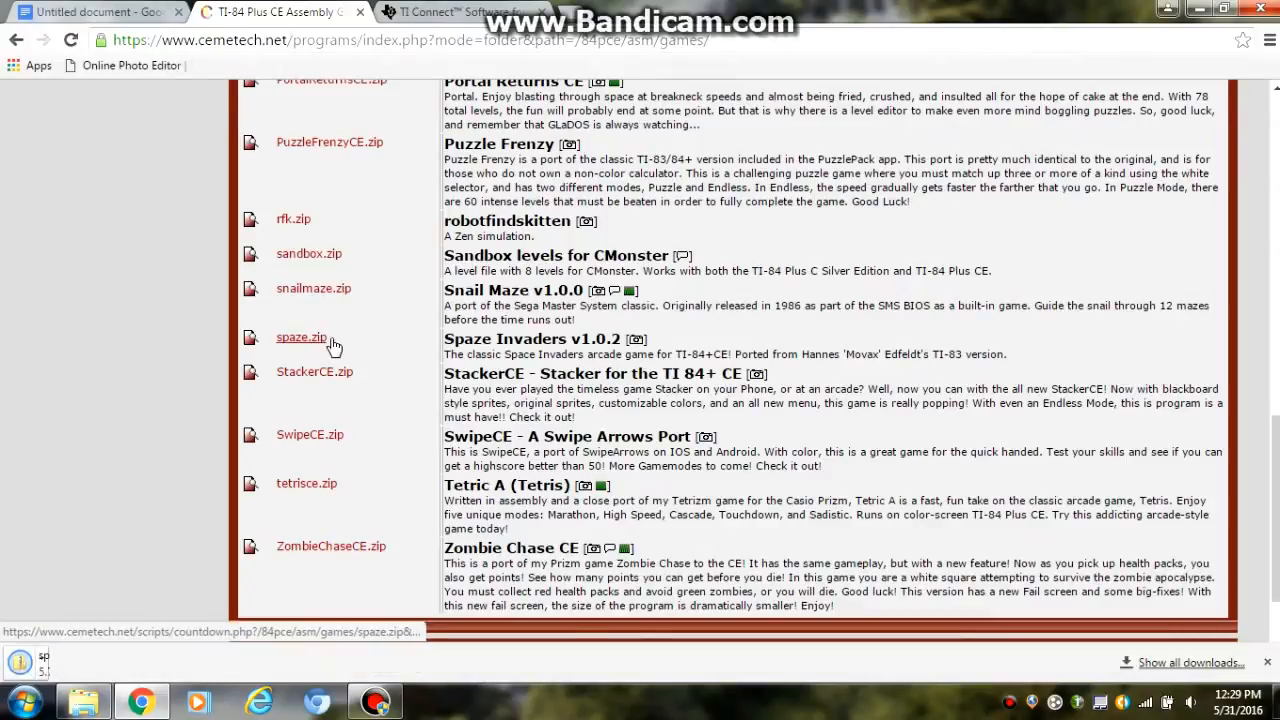
{"action": "left_click", "coordinate": [301, 337]}
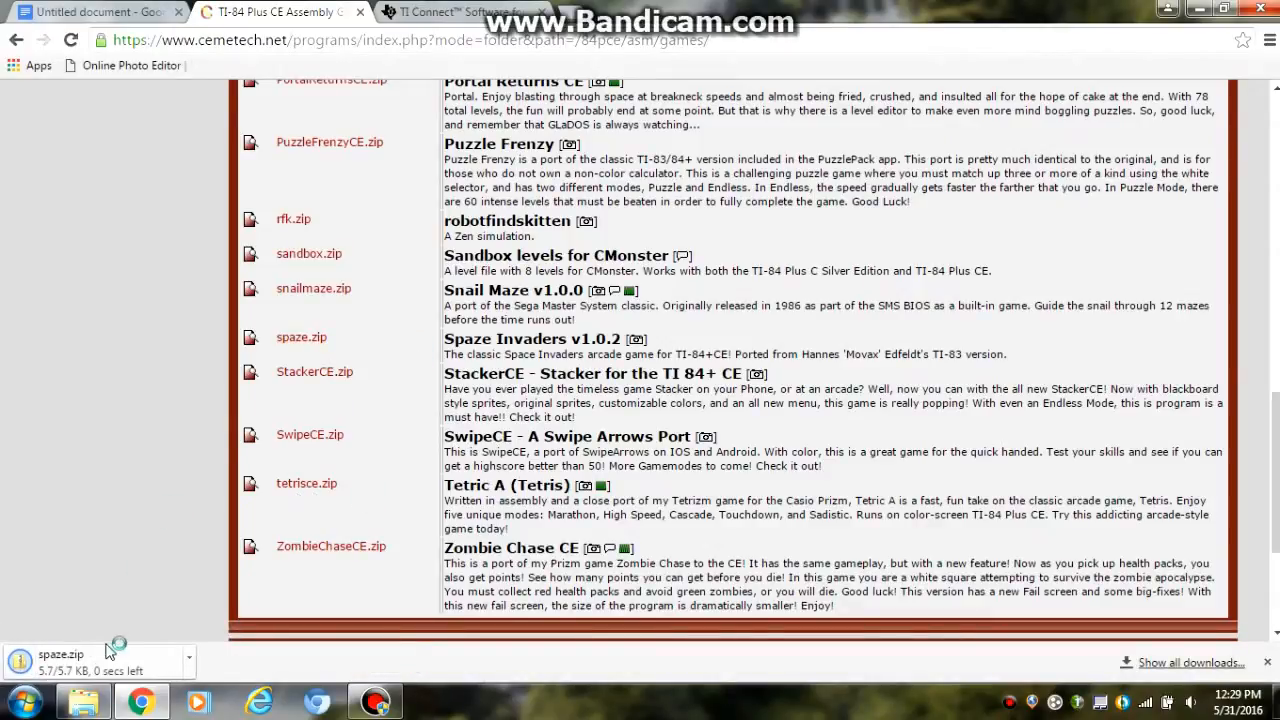
{"action": "mouse_move", "coordinate": [365, 515]}
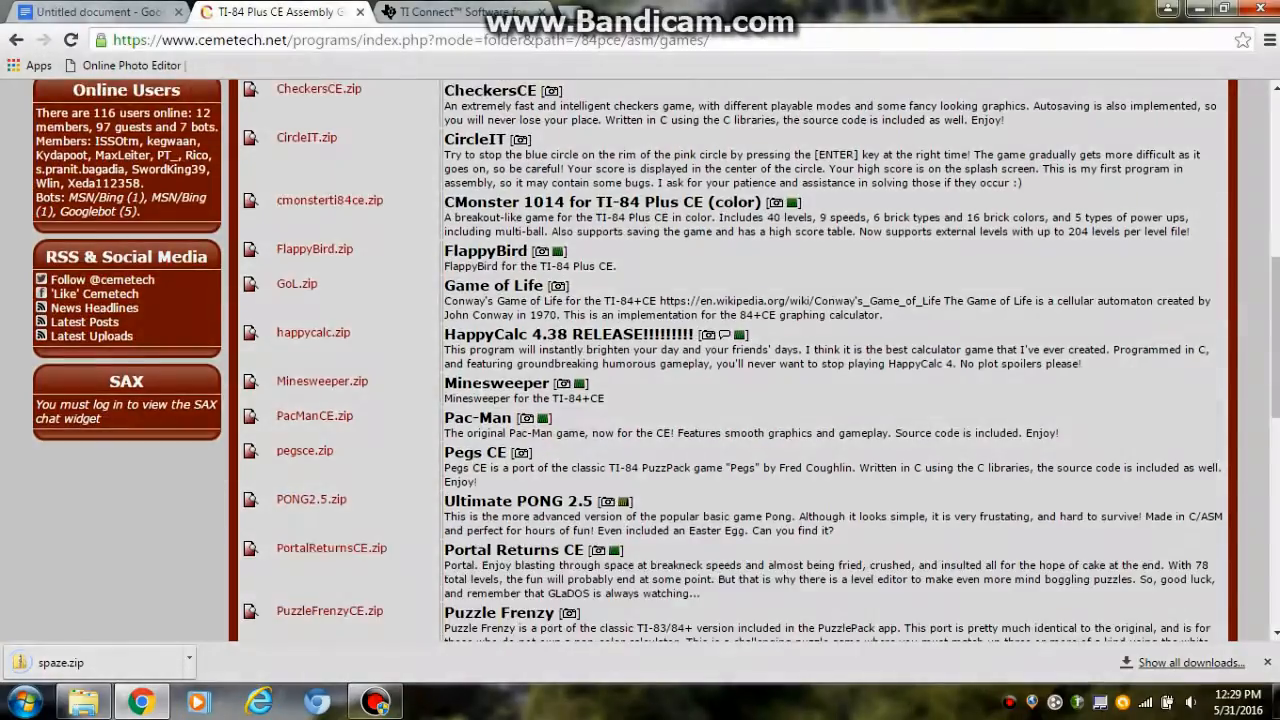
{"action": "scroll", "scroll_direction": "down", "scroll_amount": 3}
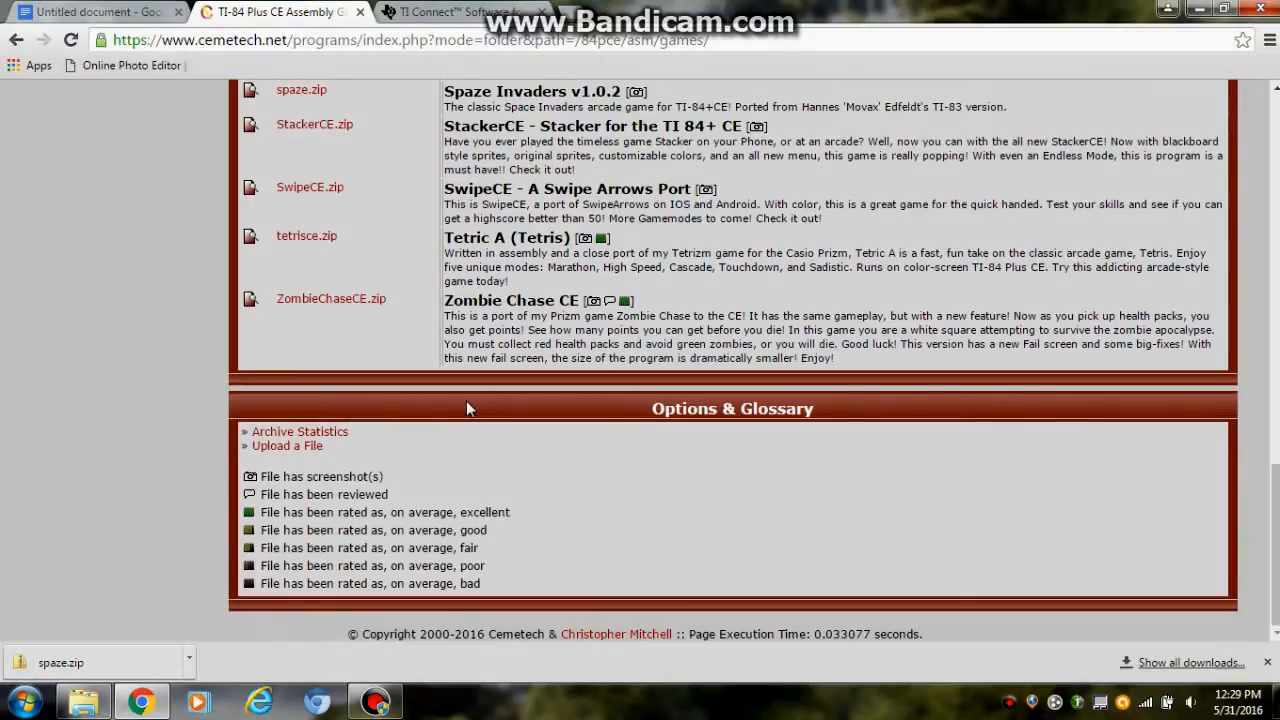
{"action": "left_click", "coordinate": [60, 662]}
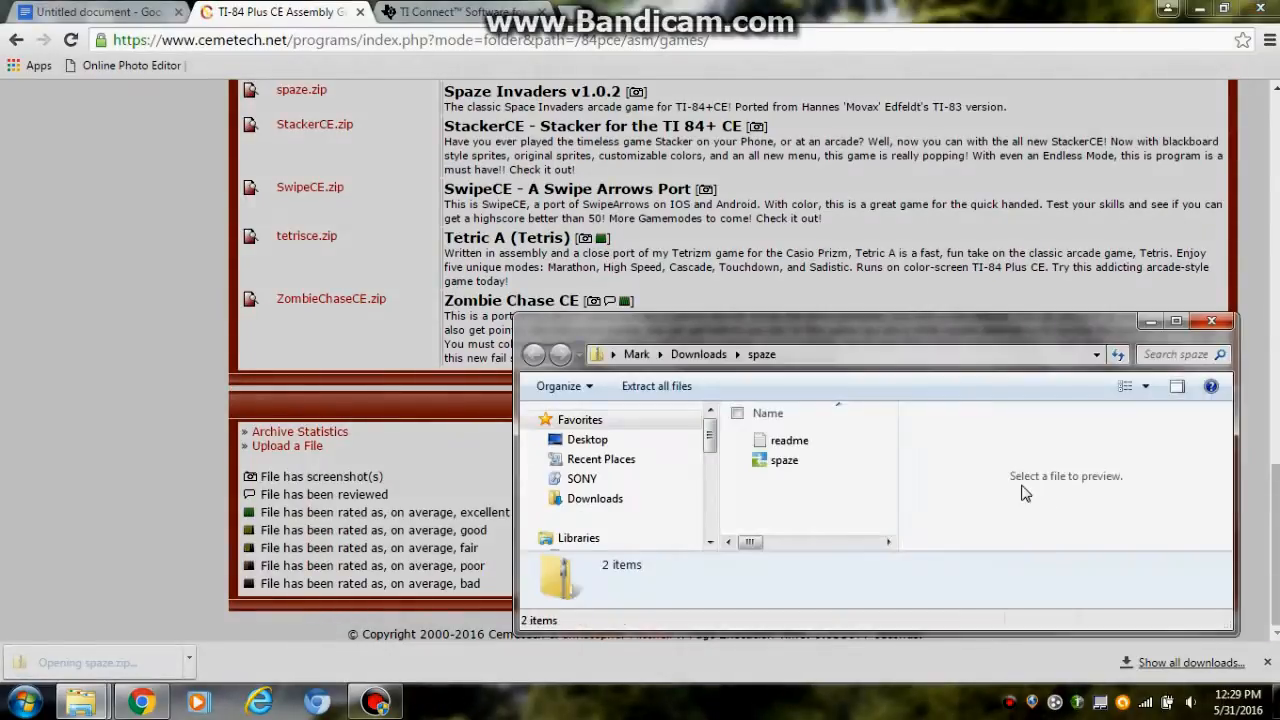
- Read the Spaze Invaders readme in Notepad, close it, and select the spaze file
{"action": "double_click", "coordinate": [789, 440]}
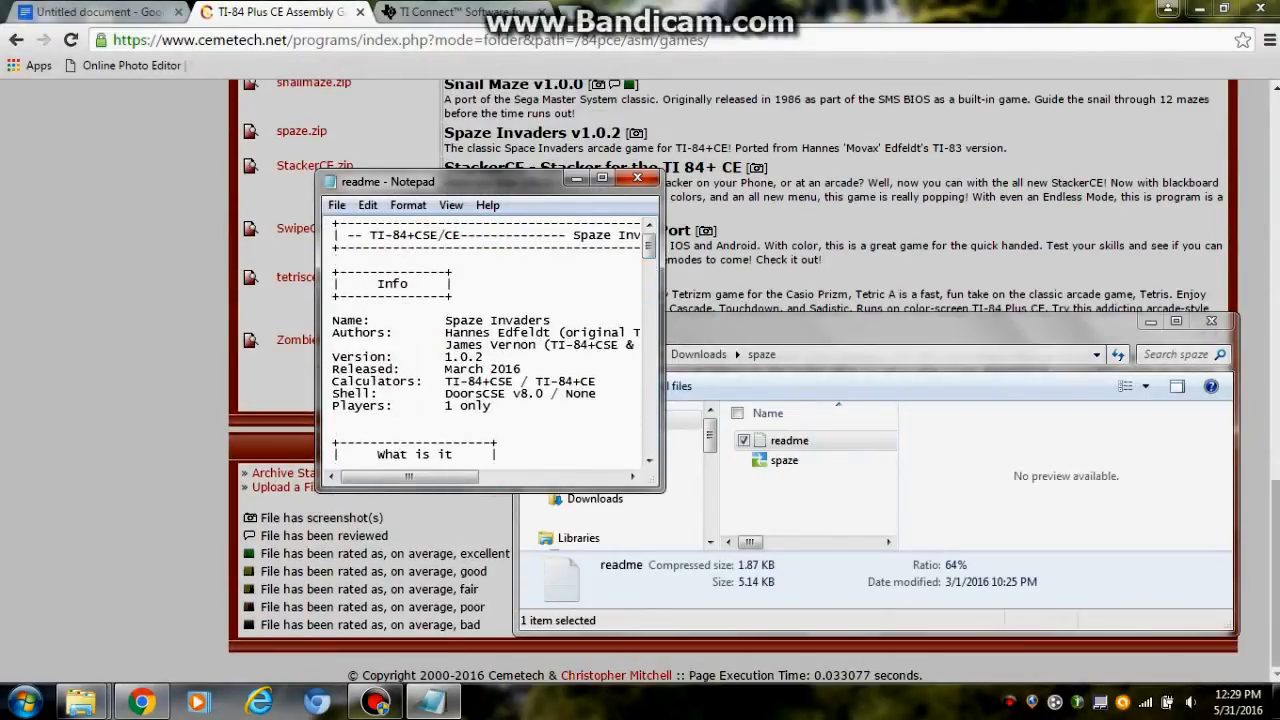
{"action": "left_click", "coordinate": [637, 178]}
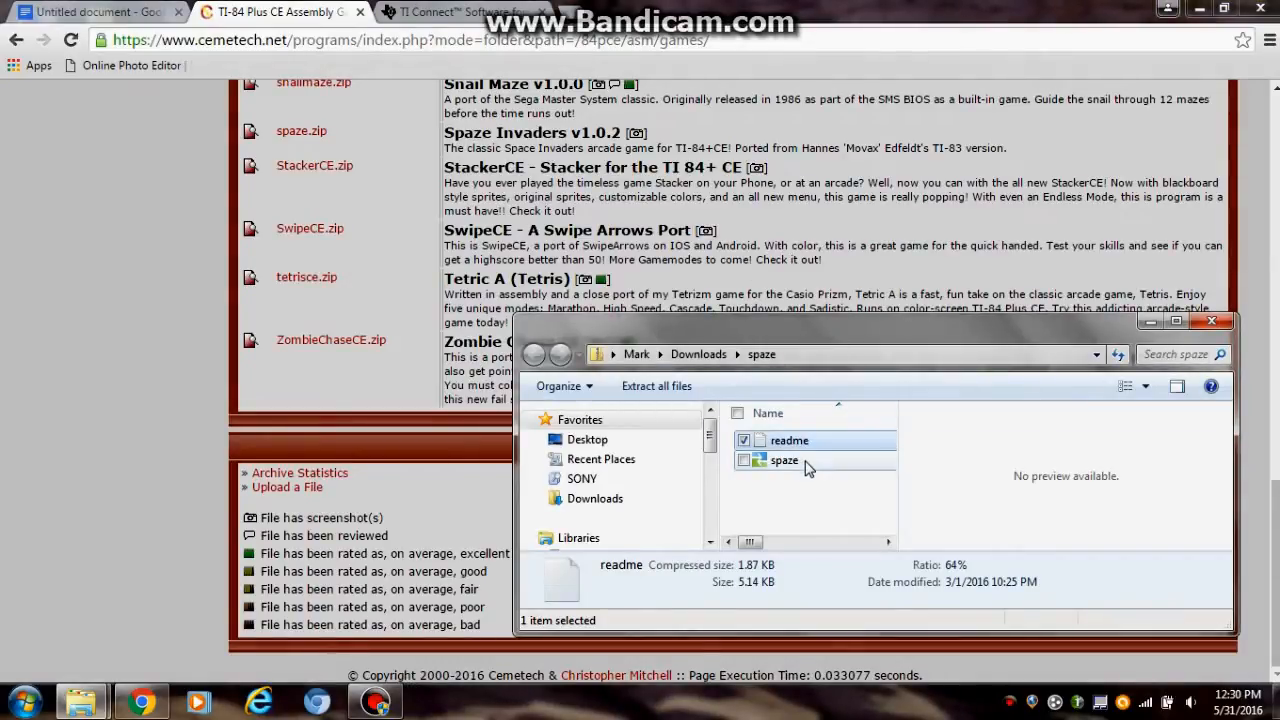
{"action": "left_click", "coordinate": [784, 460]}
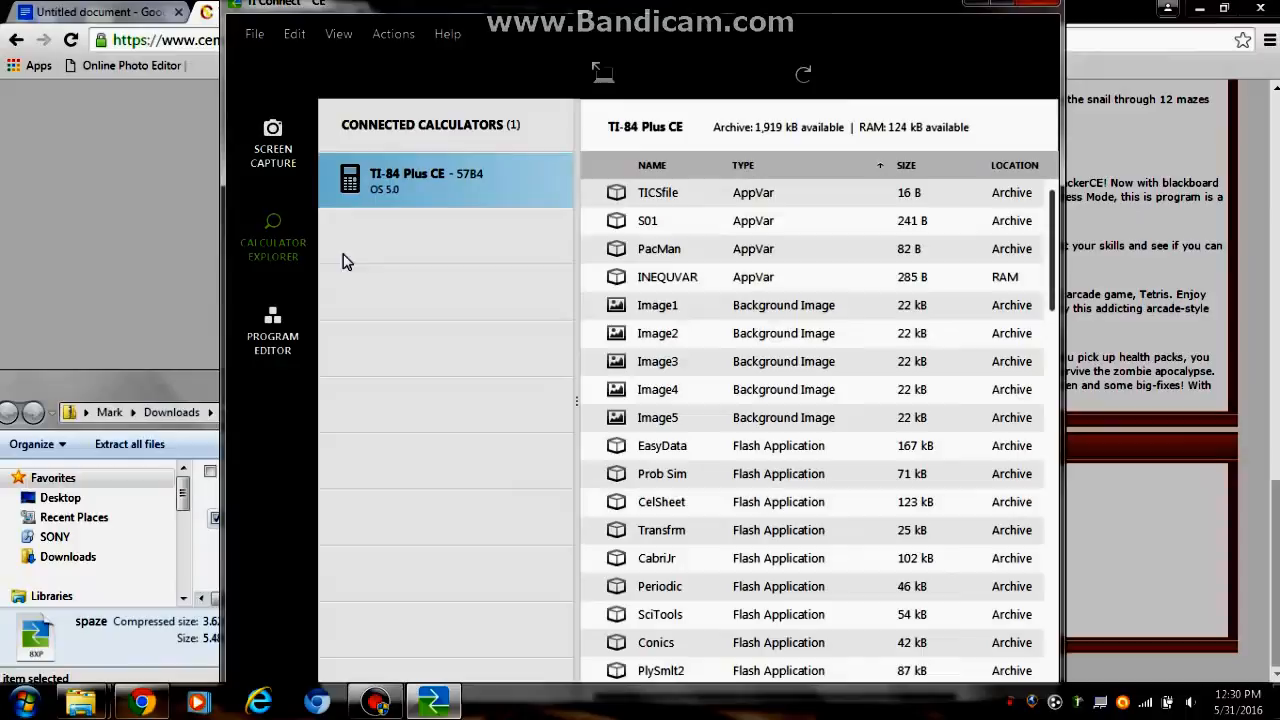
- Dismiss Image1's 'Not a program' error, drag spaze into Calculator Explorer, and close the folder
{"action": "scroll", "scroll_direction": "down", "scroll_amount": 3}
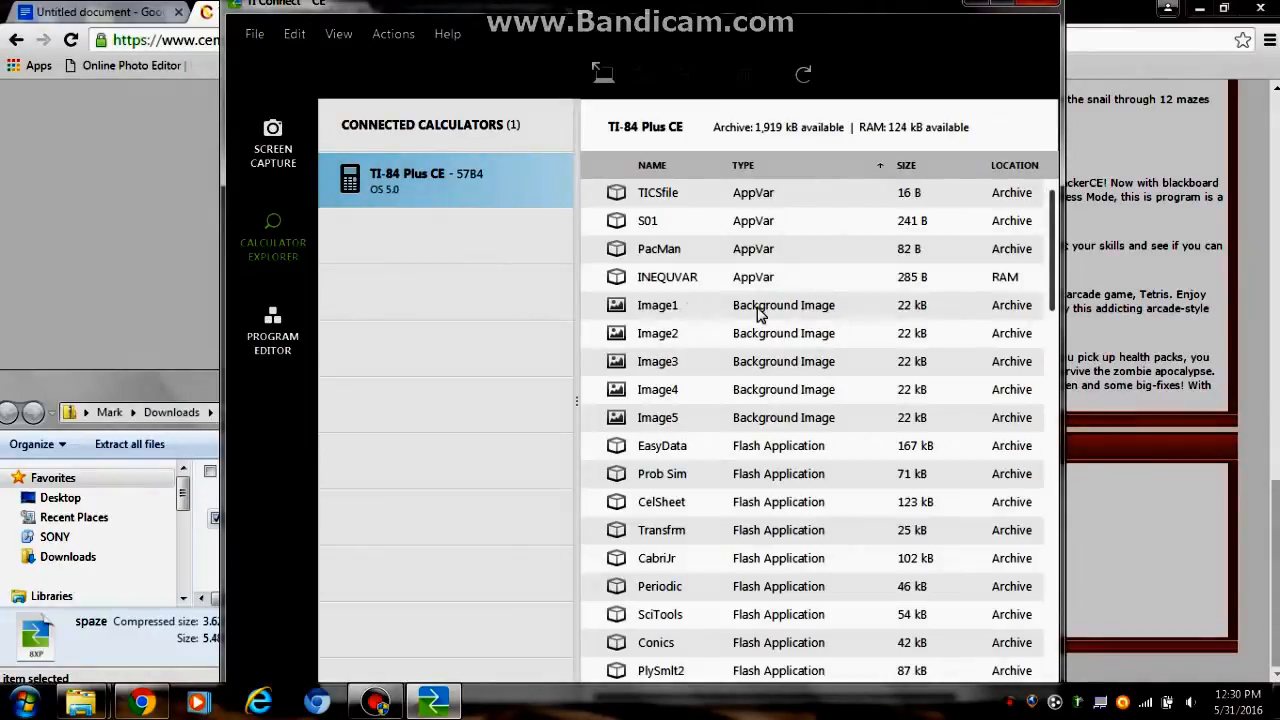
{"action": "double_click", "coordinate": [657, 305]}
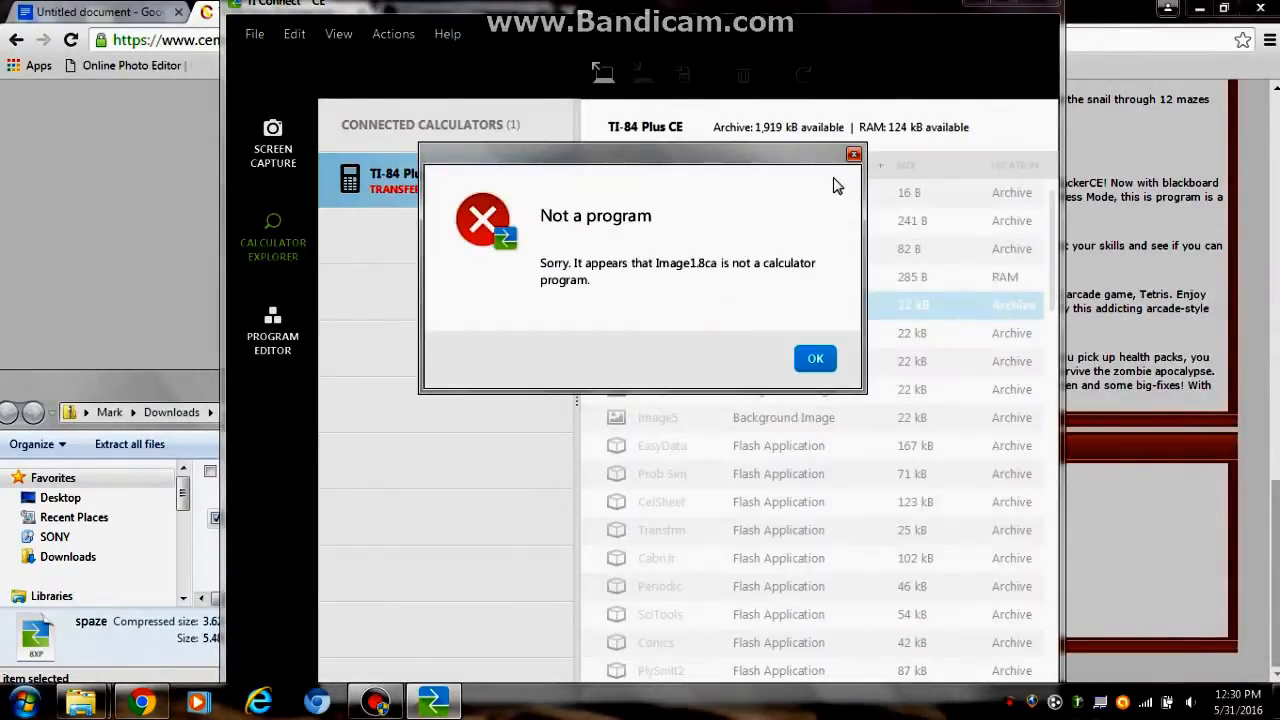
{"action": "left_click", "coordinate": [815, 358]}
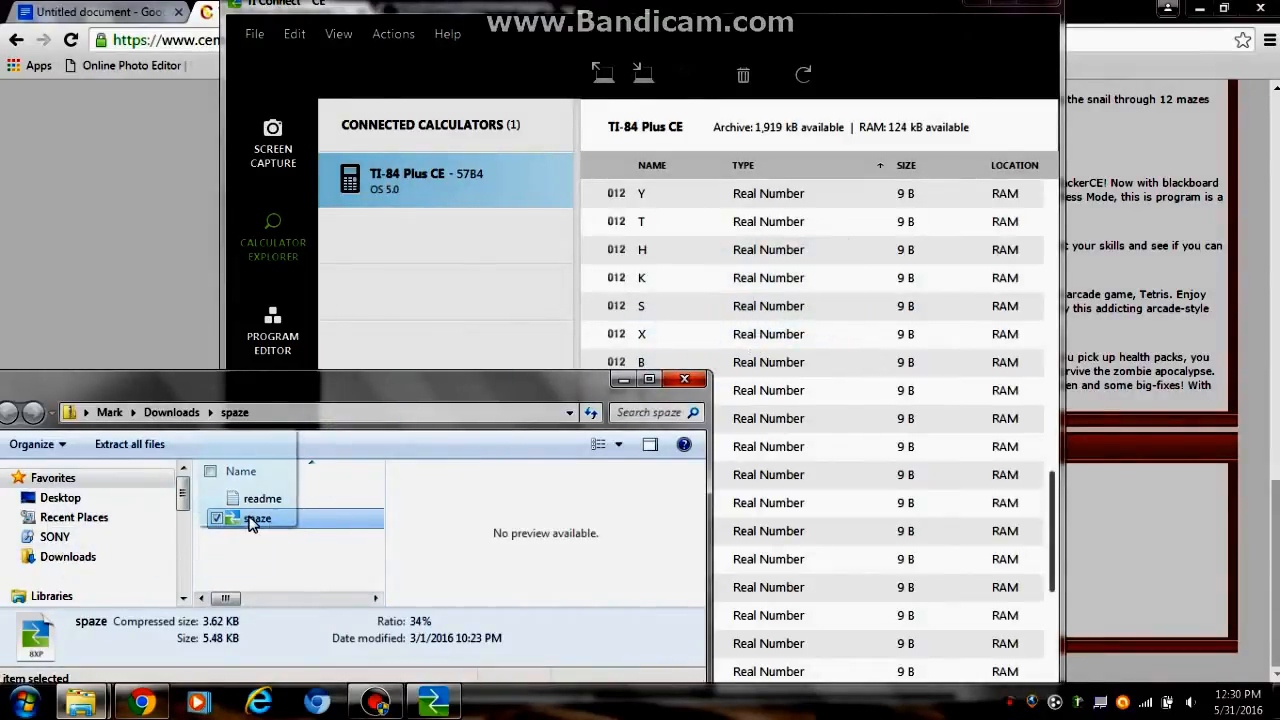
{"action": "left_click_drag", "start_coordinate": [258, 518], "coordinate": [712, 240]}
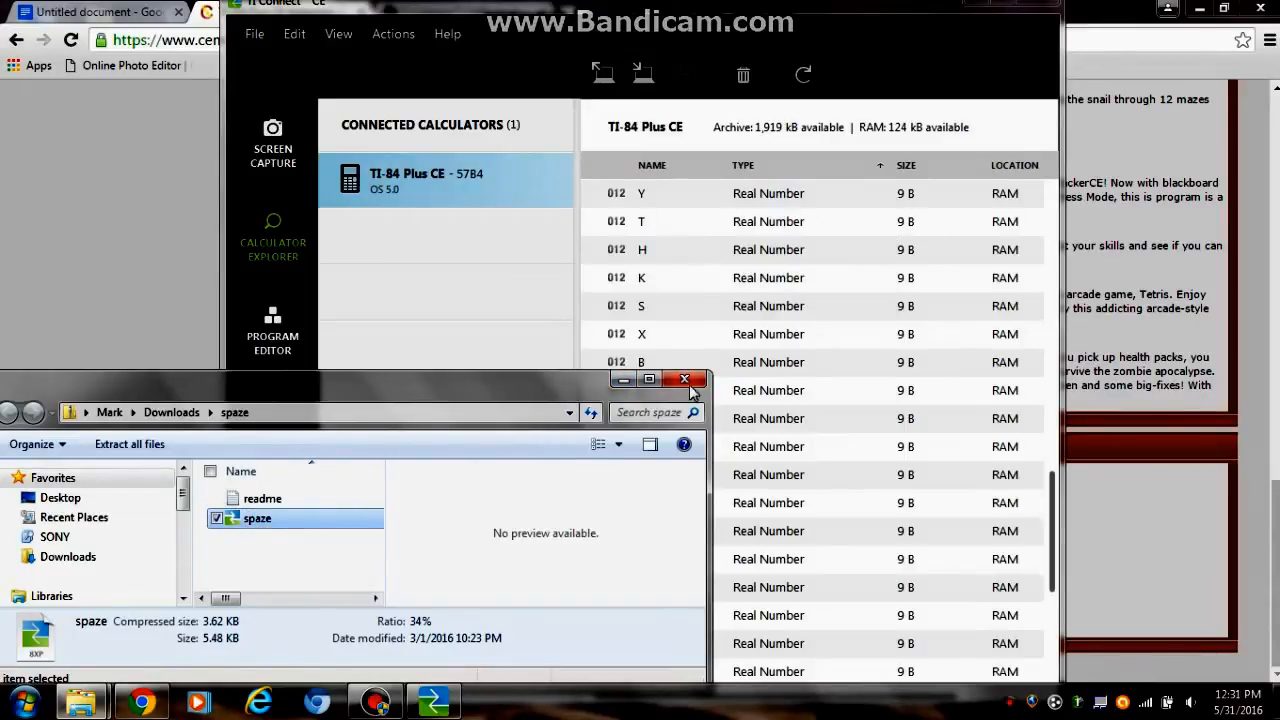
{"action": "left_click", "coordinate": [684, 379]}
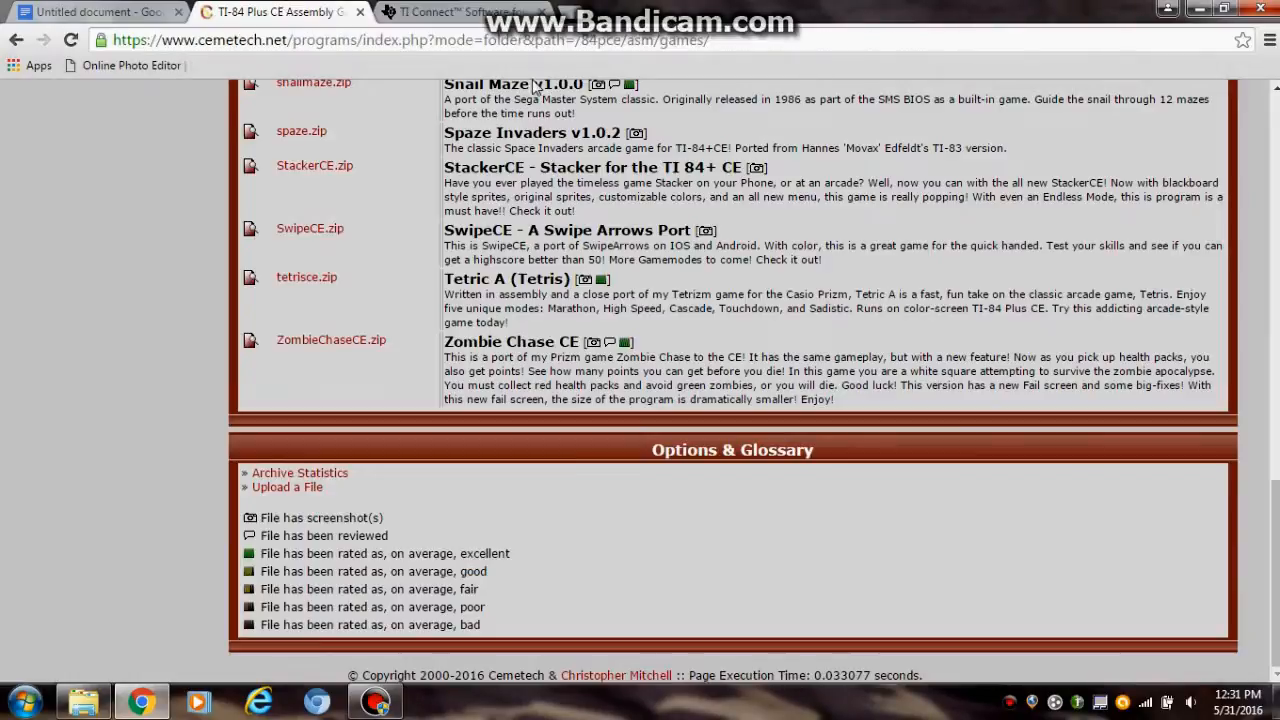
- Go back in Cemetech and open the /84pce/basic programs folder
{"action": "scroll", "scroll_direction": "up", "scroll_amount": 3}
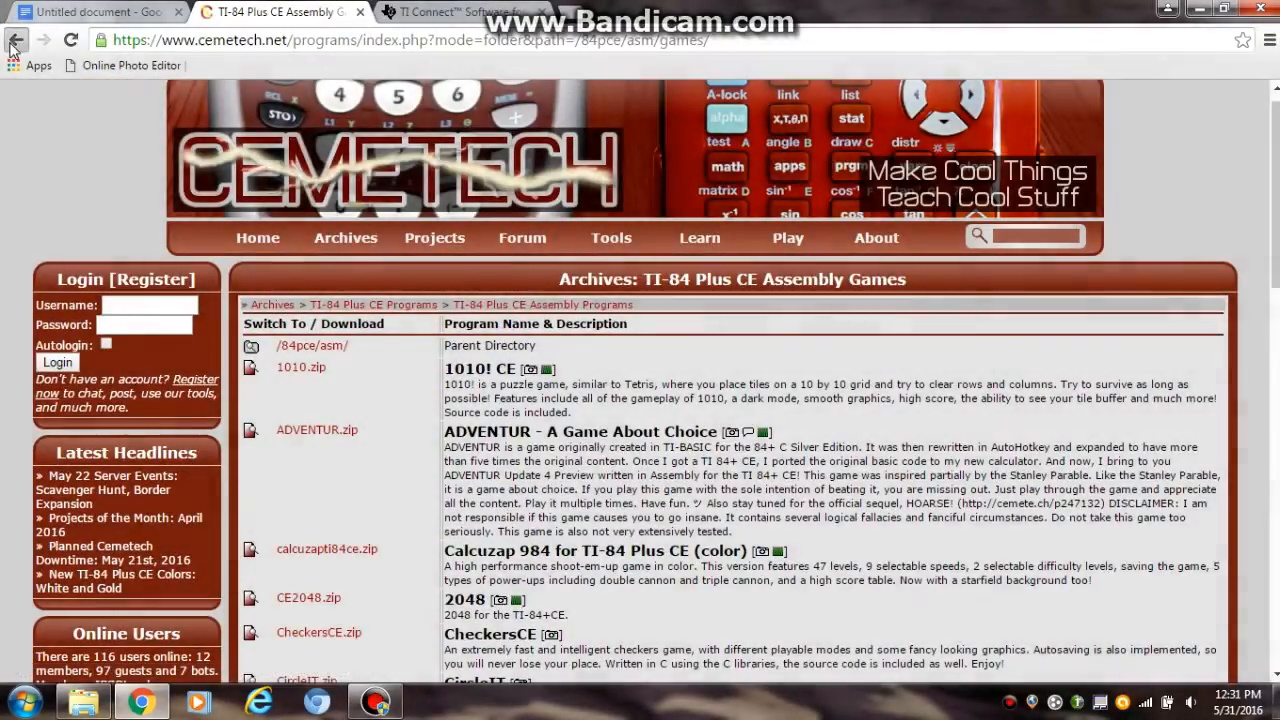
{"action": "left_click", "coordinate": [16, 40]}
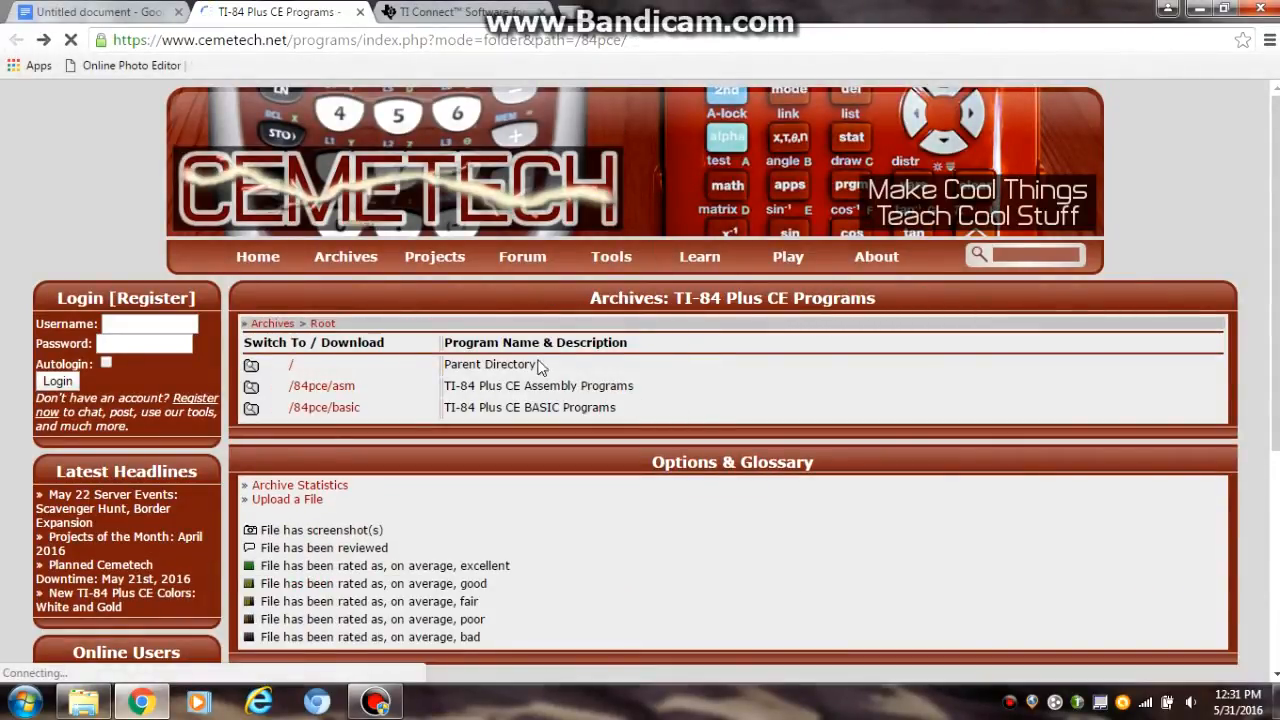
{"action": "left_click", "coordinate": [324, 407]}
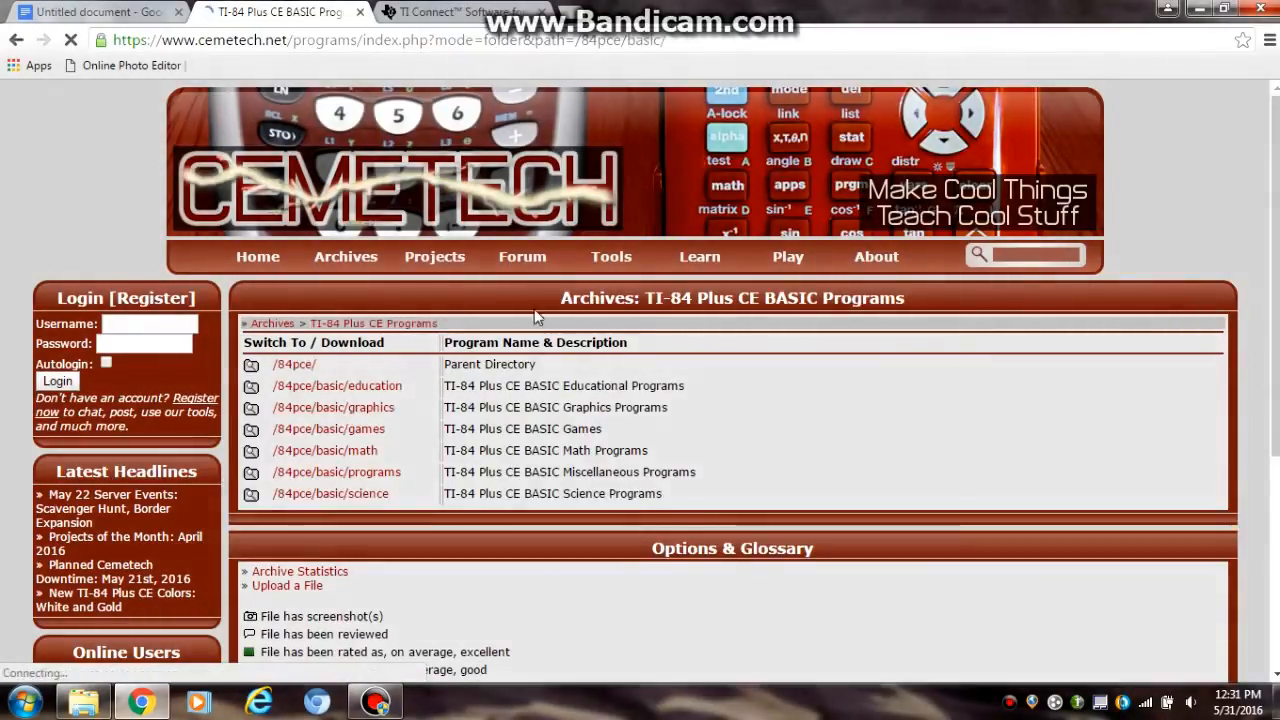
{"action": "scroll", "scroll_direction": "down", "scroll_amount": 3}
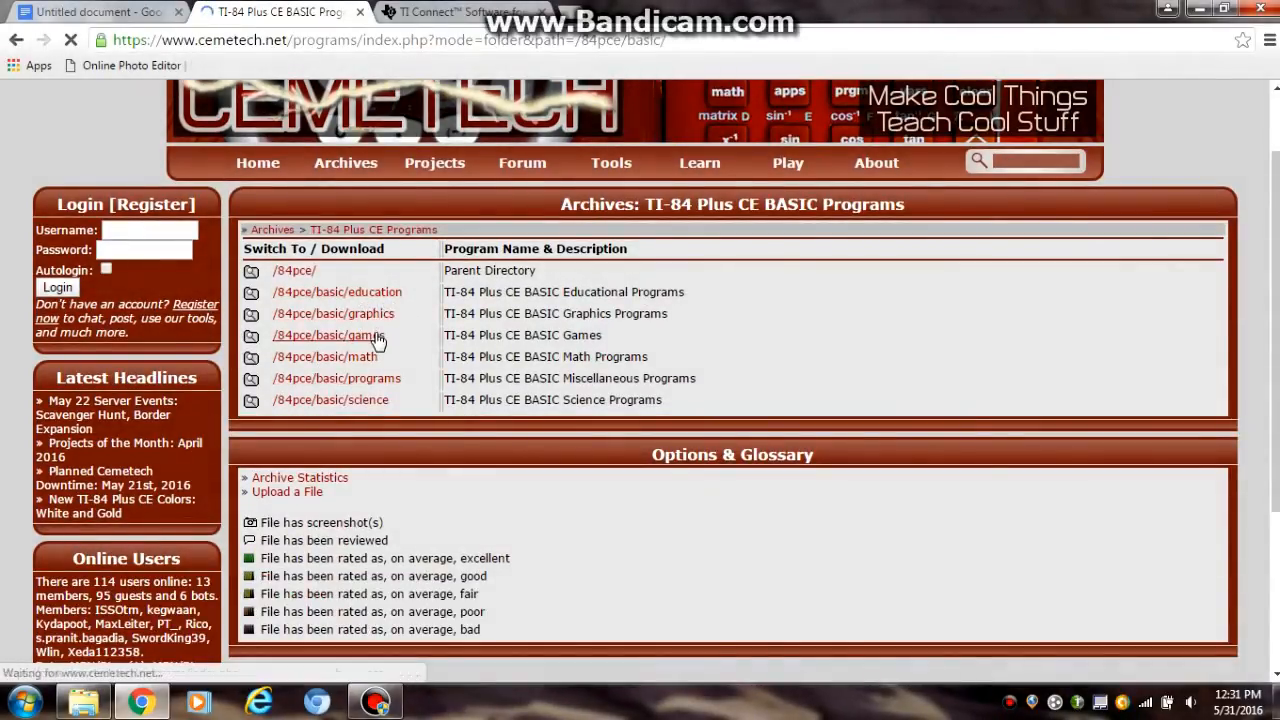
- Open /84pce/basic/games and scroll from Aim and Fire down to Wacky Fun Random Number Generator
{"action": "left_click", "coordinate": [328, 335]}
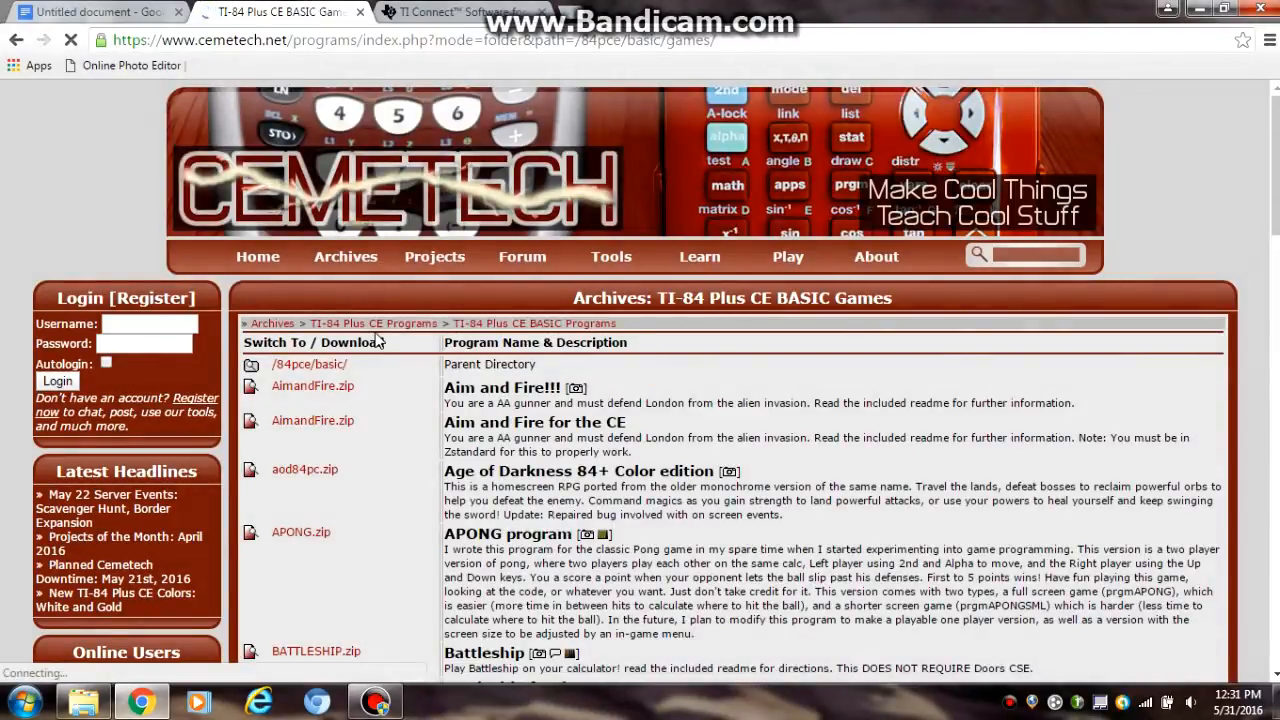
{"action": "scroll", "scroll_direction": "down", "scroll_amount": 3}
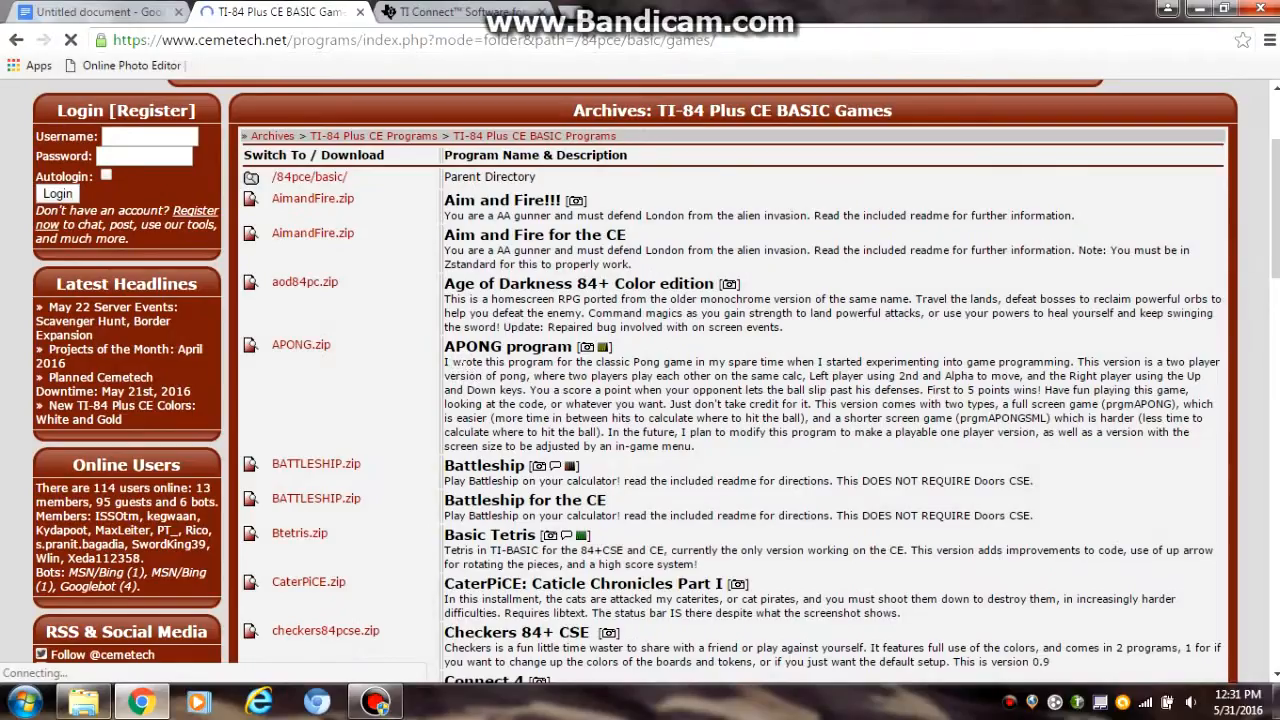
{"action": "scroll", "scroll_direction": "down", "scroll_amount": 3}
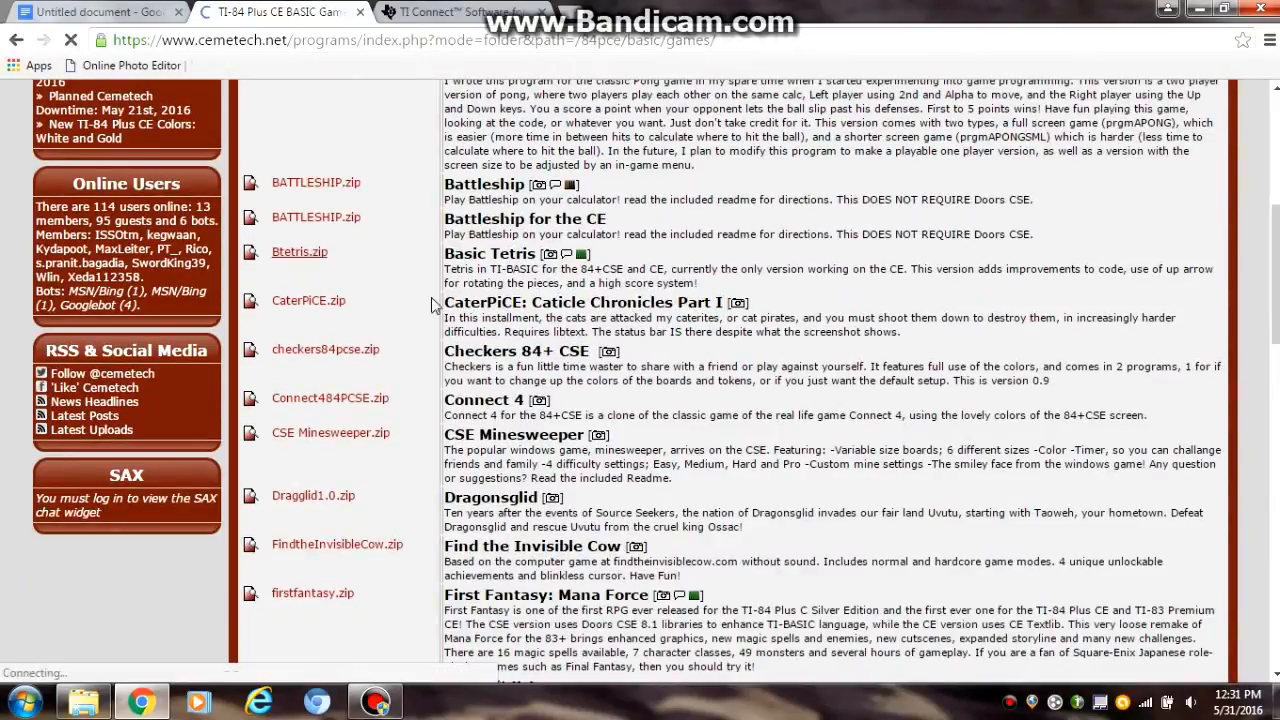
{"action": "scroll", "scroll_direction": "down", "scroll_amount": 3}
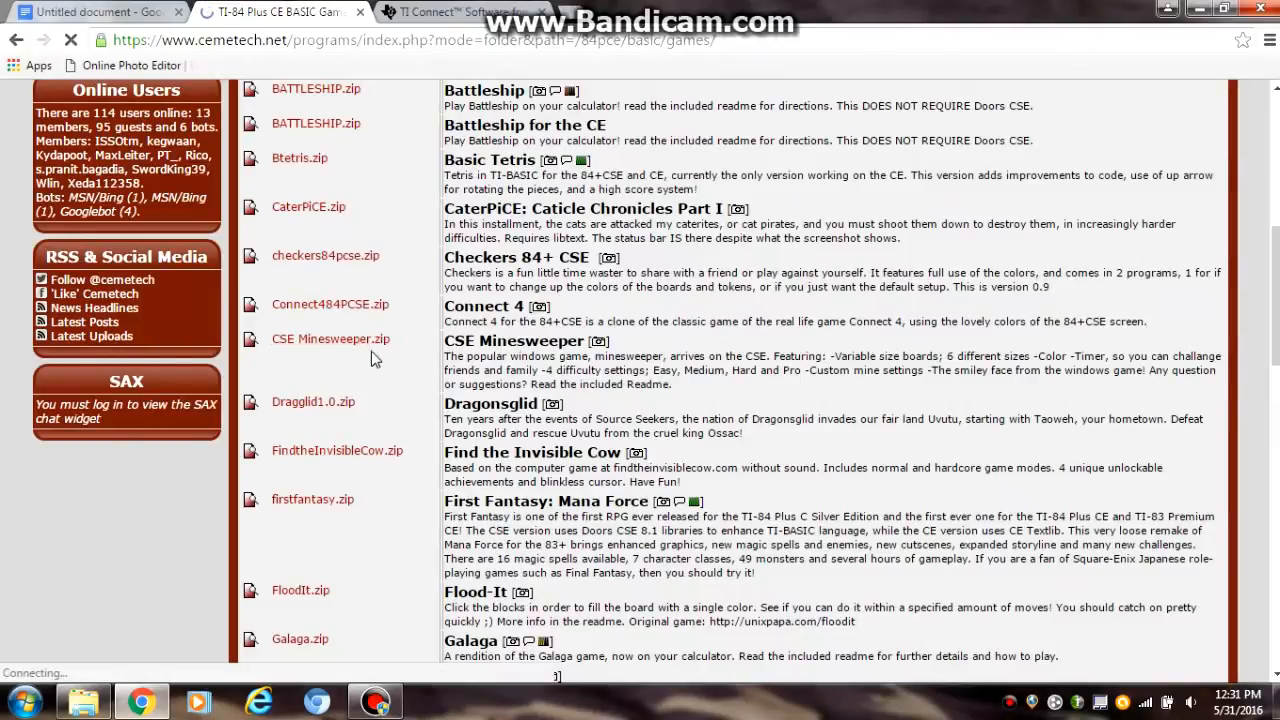
{"action": "scroll", "scroll_direction": "down", "scroll_amount": 3}
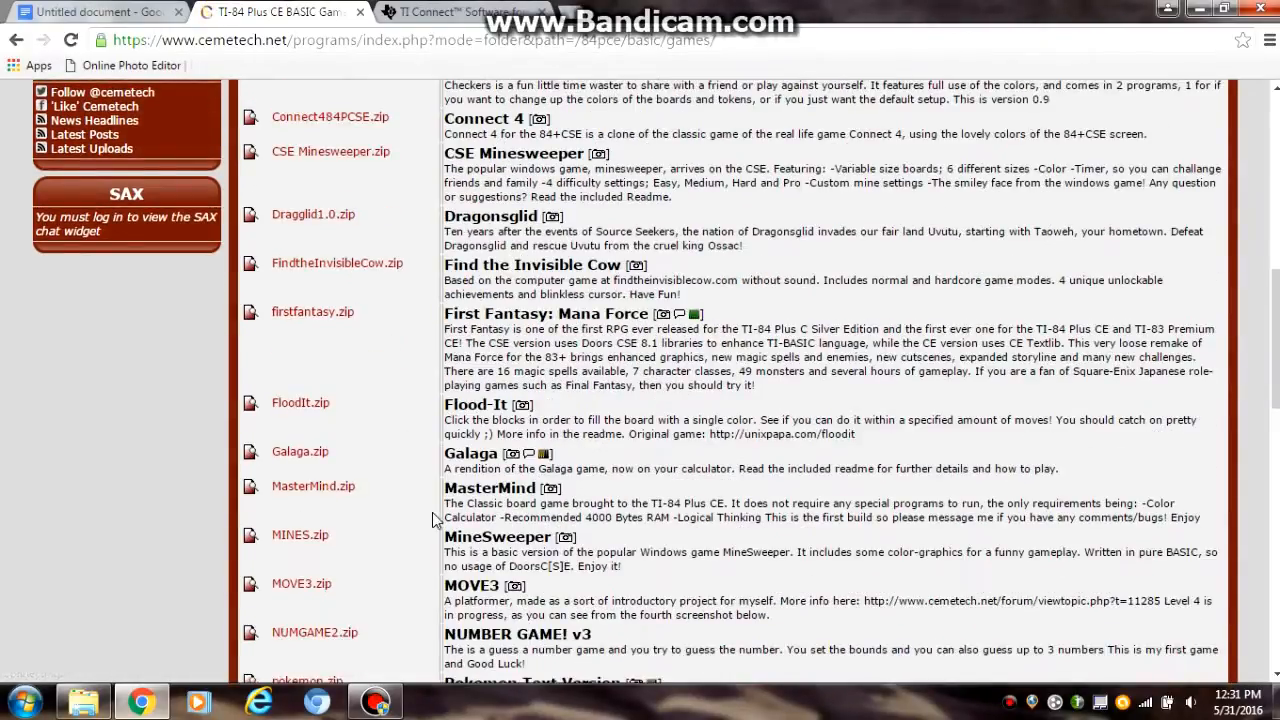
{"action": "scroll", "scroll_direction": "down", "scroll_amount": 3}
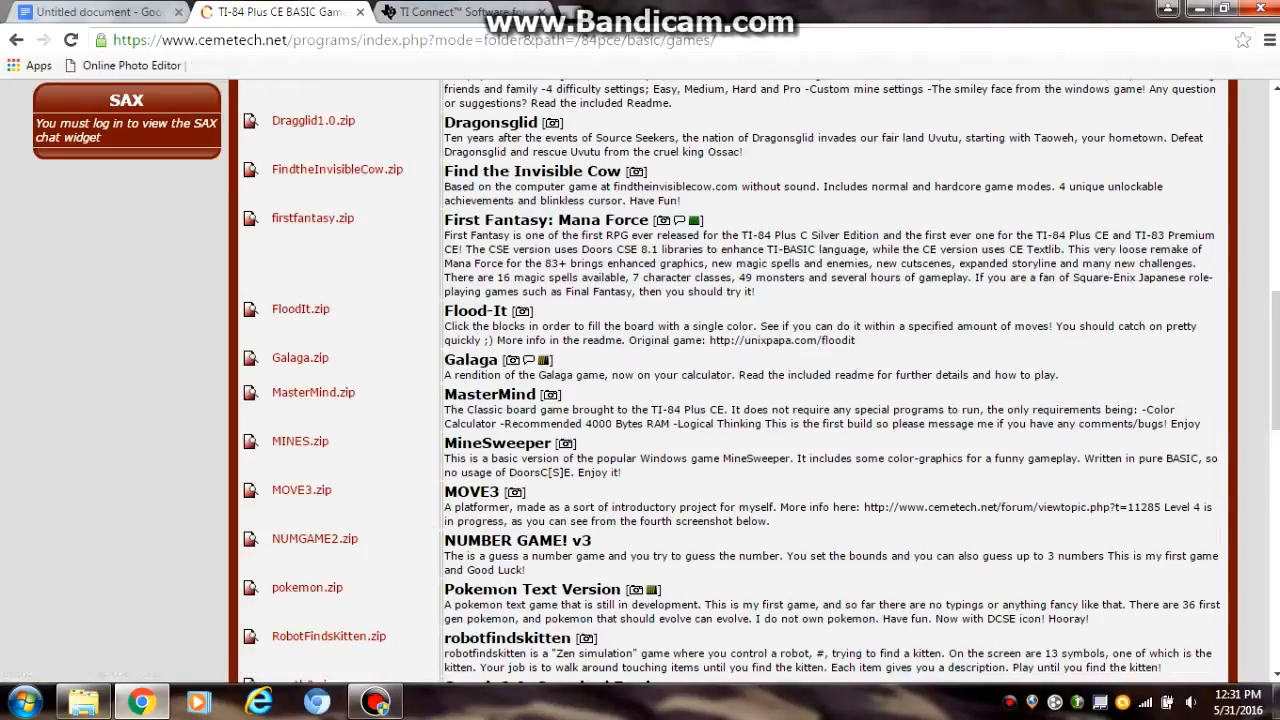
{"action": "scroll", "scroll_direction": "down", "scroll_amount": 3}
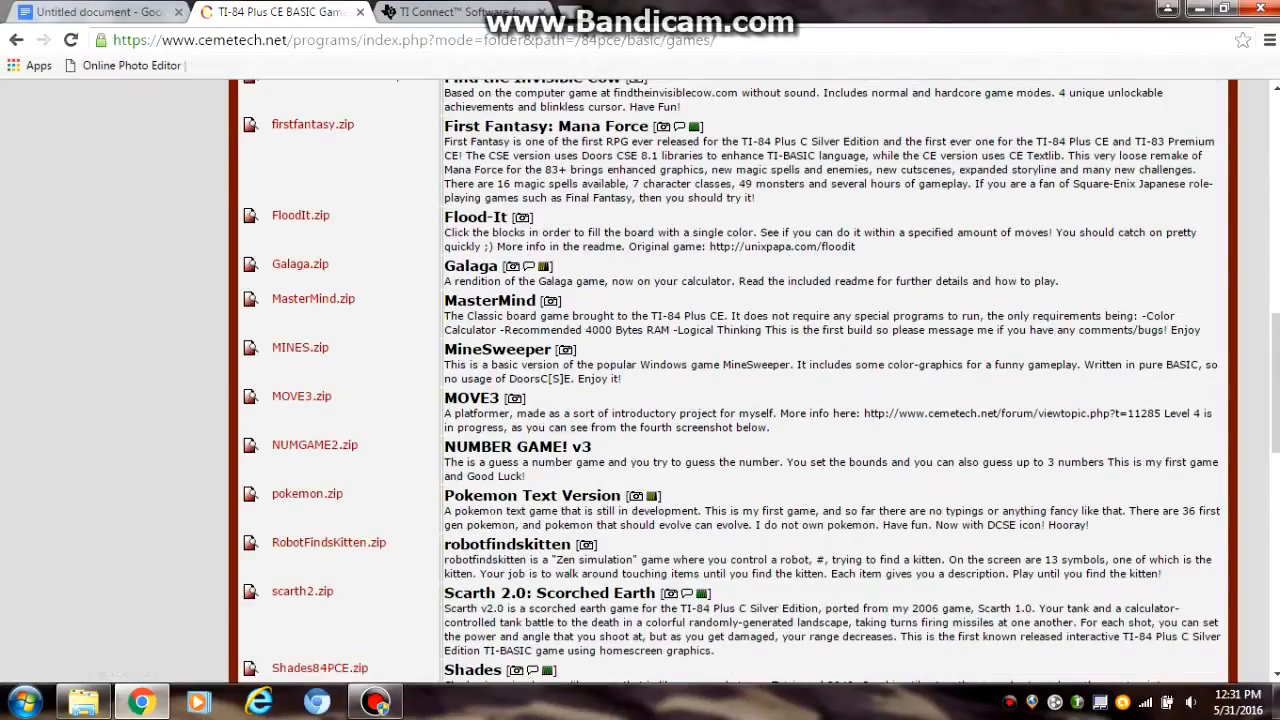
{"action": "scroll", "scroll_direction": "down", "scroll_amount": 3}
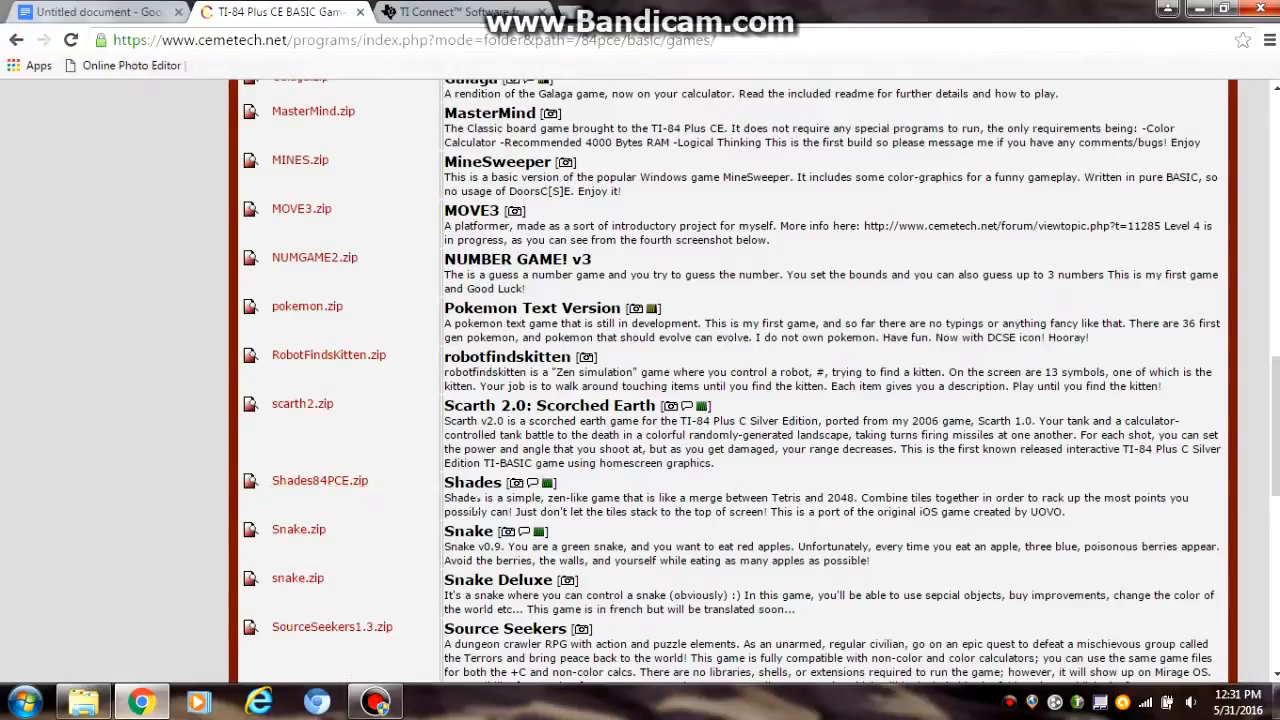
{"action": "mouse_move", "coordinate": [298, 529]}
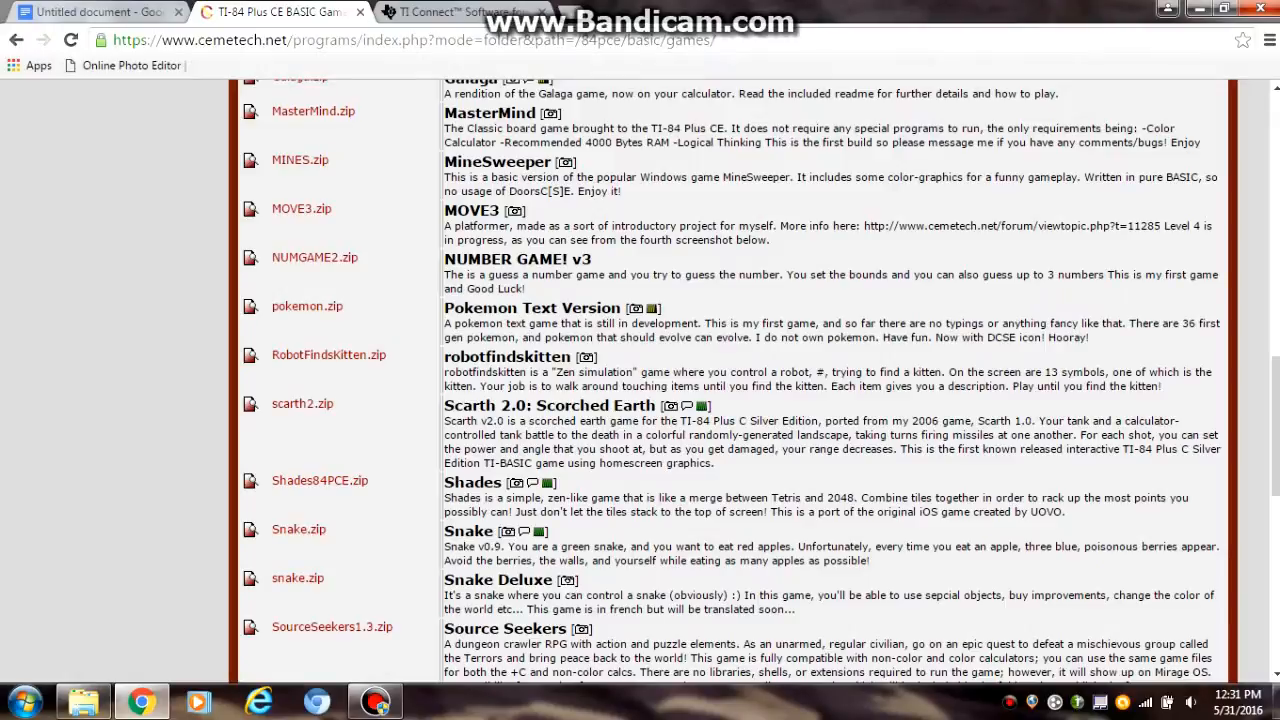
{"action": "scroll", "scroll_direction": "down", "scroll_amount": 3}
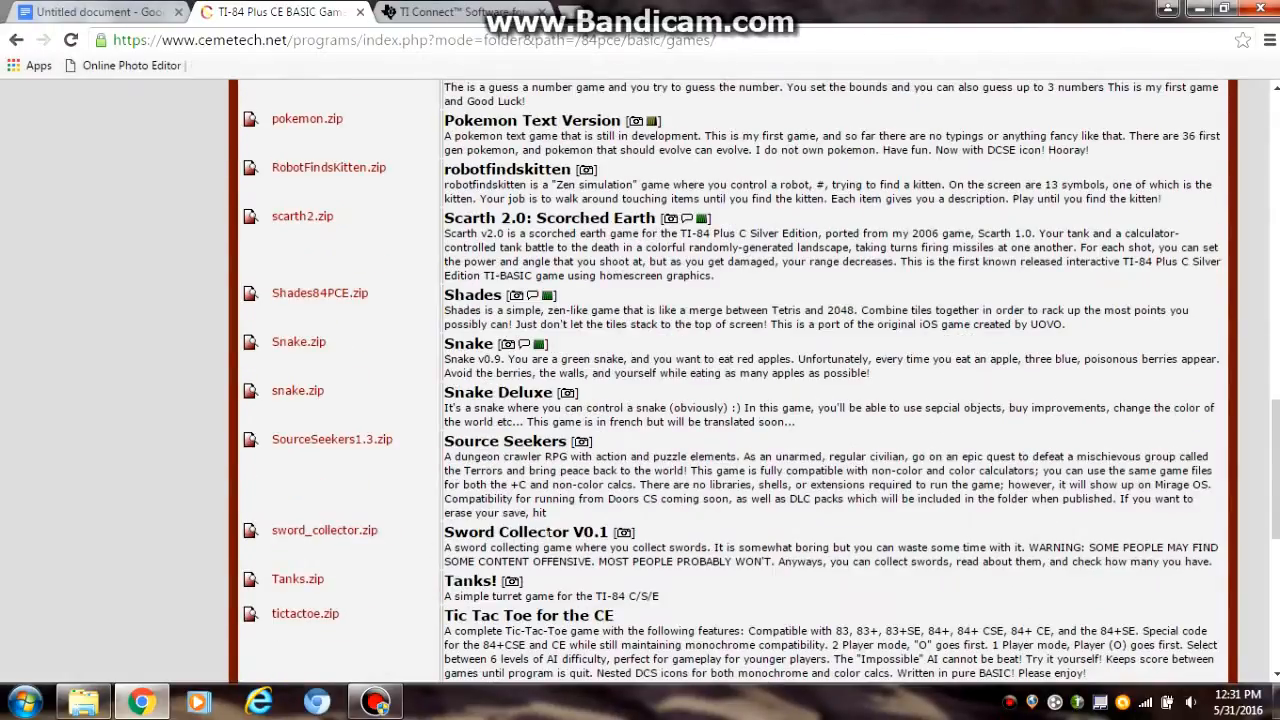
{"action": "scroll", "scroll_direction": "down", "scroll_amount": 3}
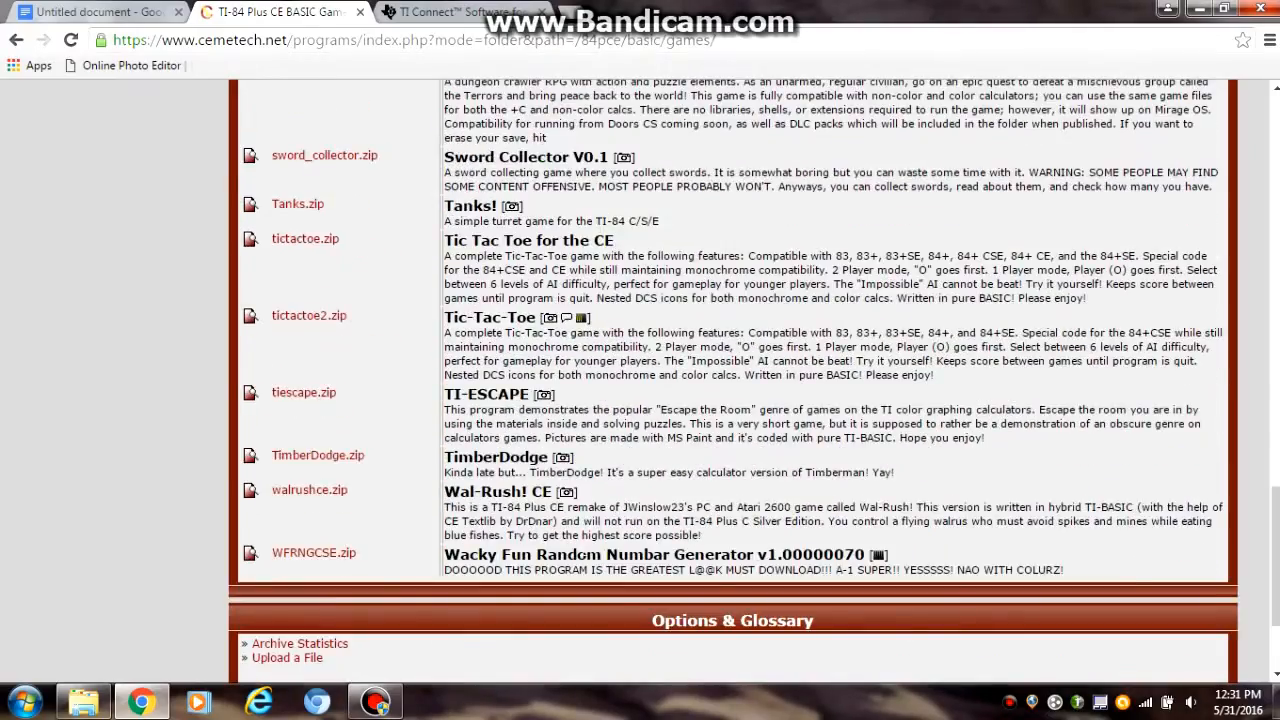
{"action": "scroll", "scroll_direction": "up", "scroll_amount": 3}
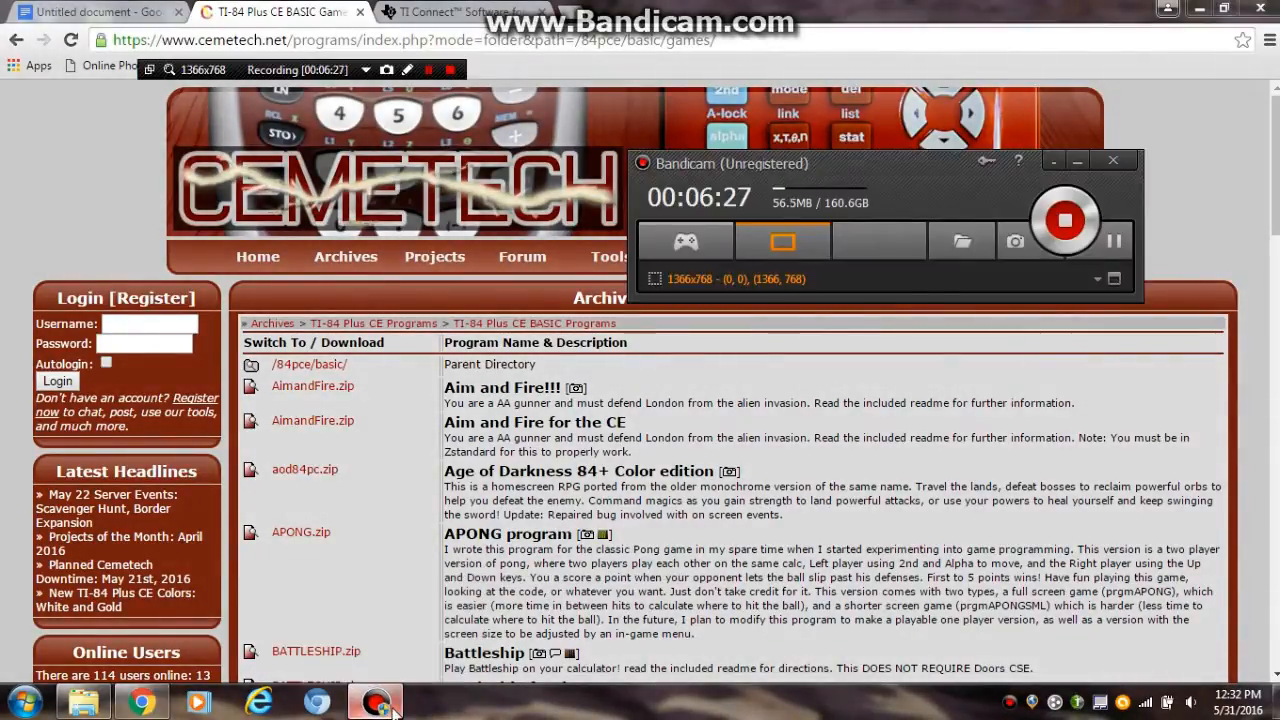
- Bring the TI Connect Software download page back to the front in Chrome
{"action": "left_click", "coordinate": [460, 11]}
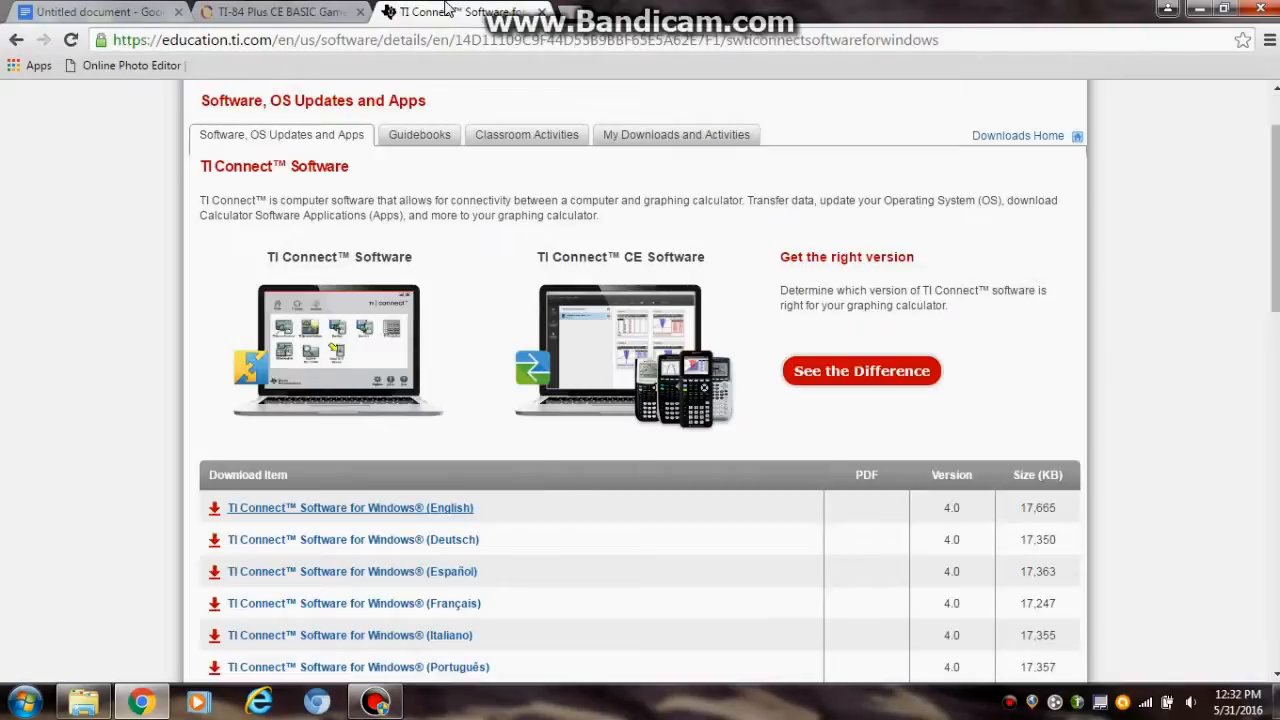